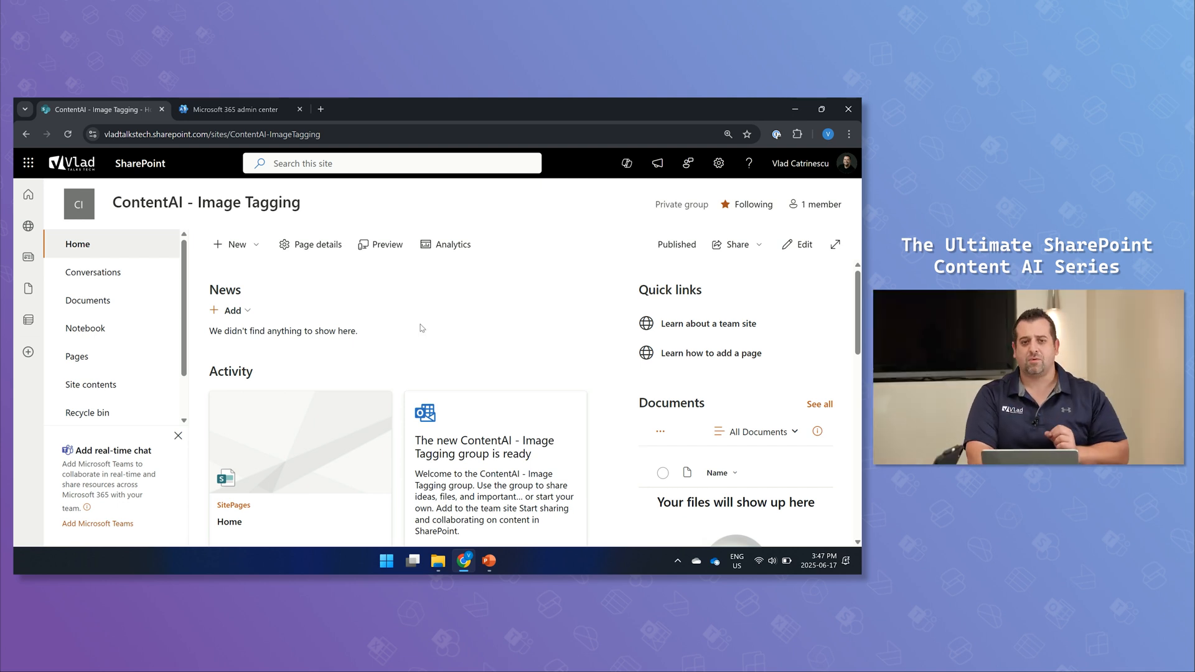
pyautogui.moveTo(423, 319)
pyautogui.write('M')
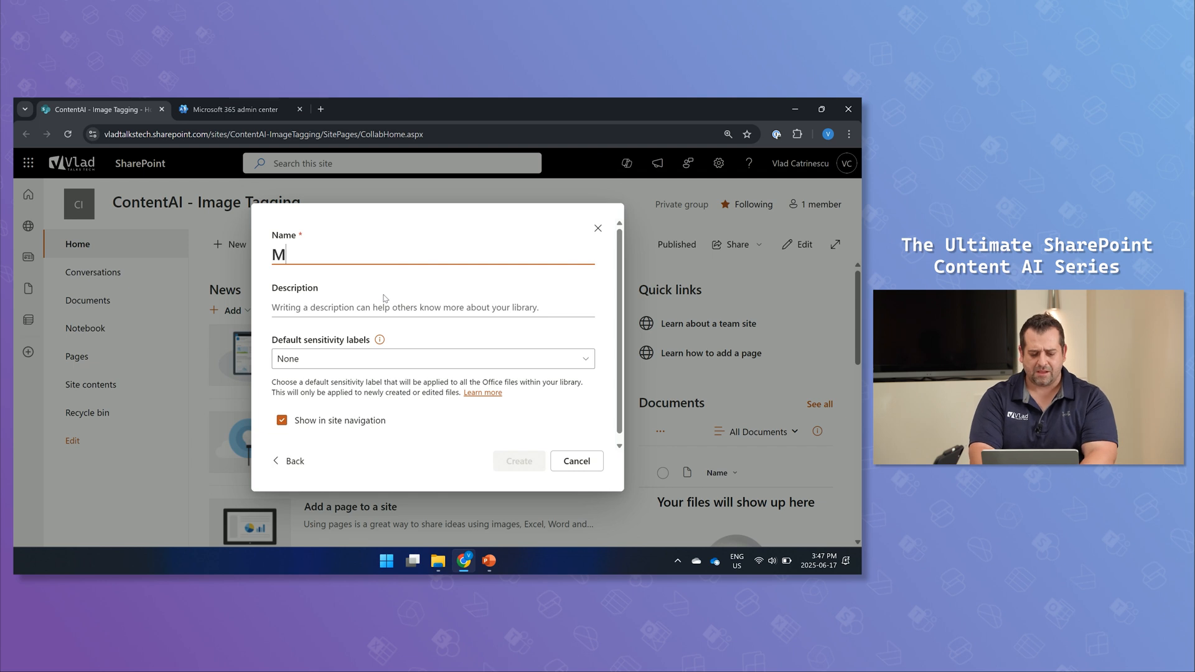
# Step: Name the new document library 'Stock Images', keep it in site navigation, and create it
pyautogui.write('edia')
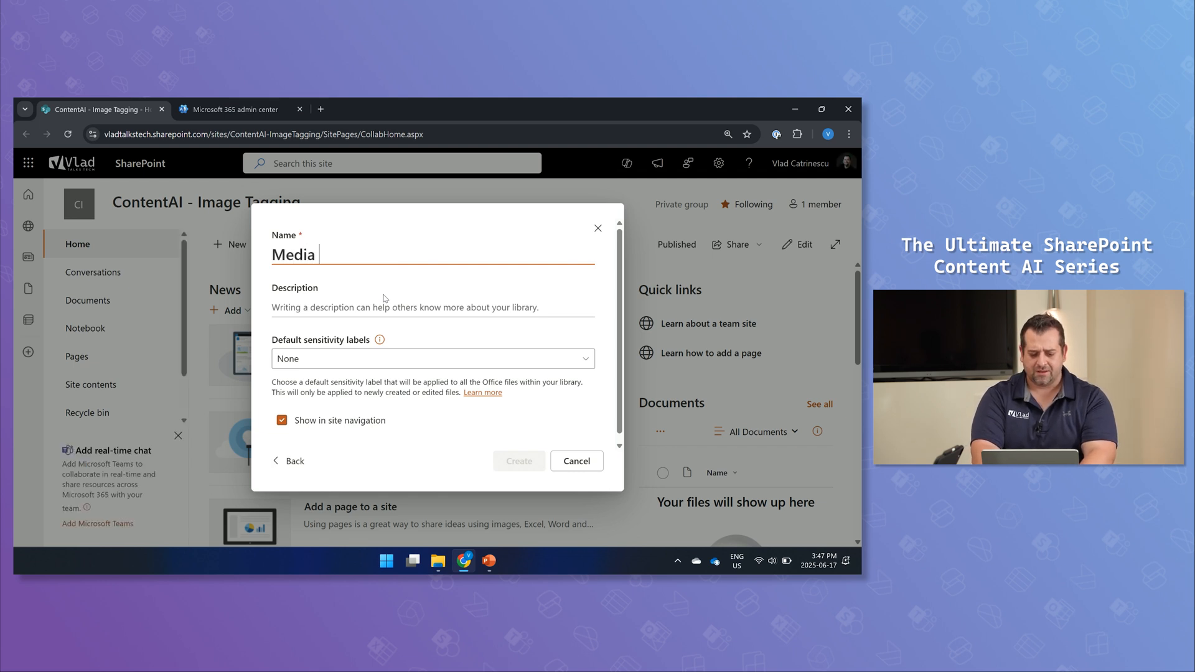
pyautogui.write('Stock Imag')
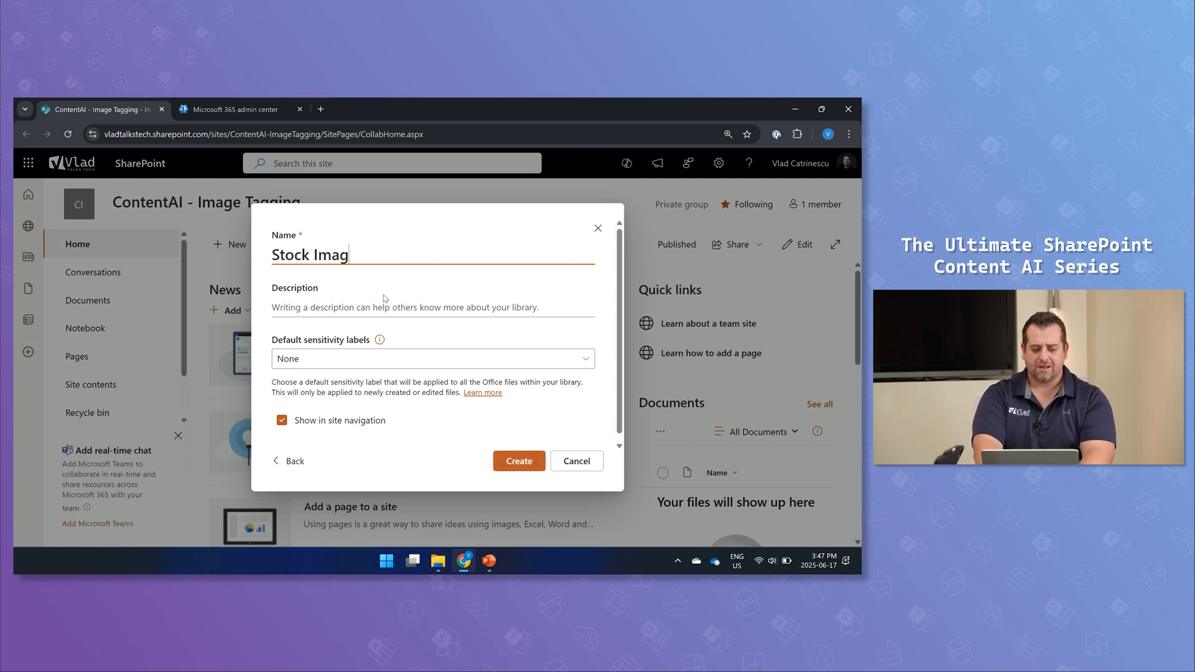
pyautogui.write('es')
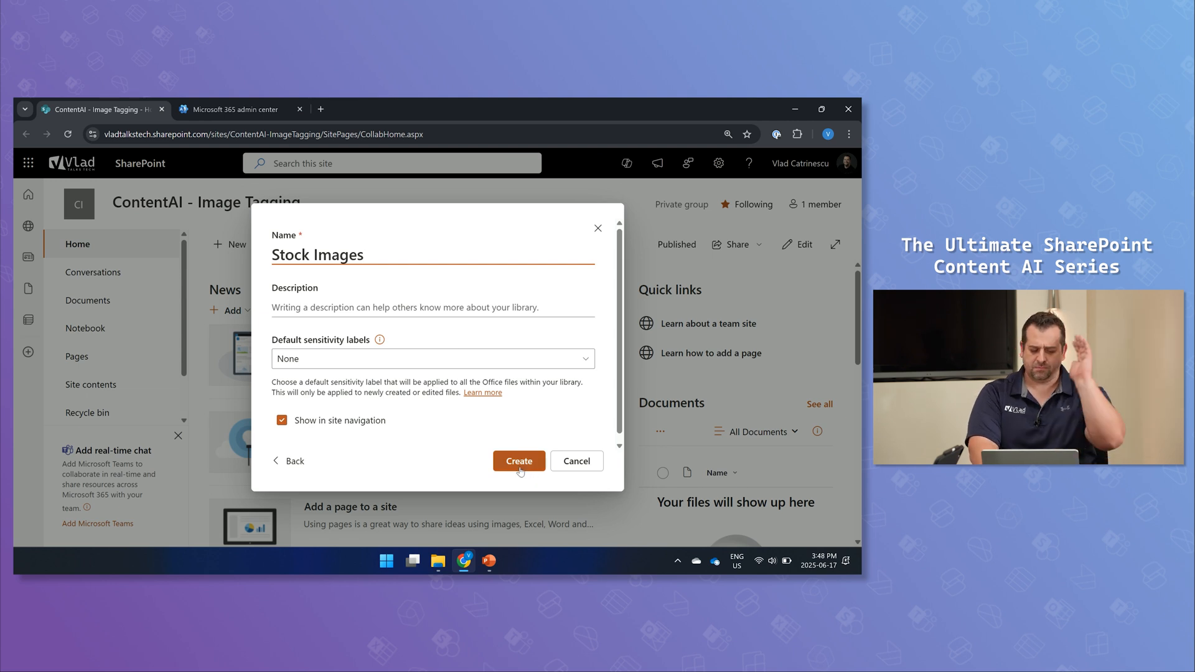
pyautogui.click(518, 460)
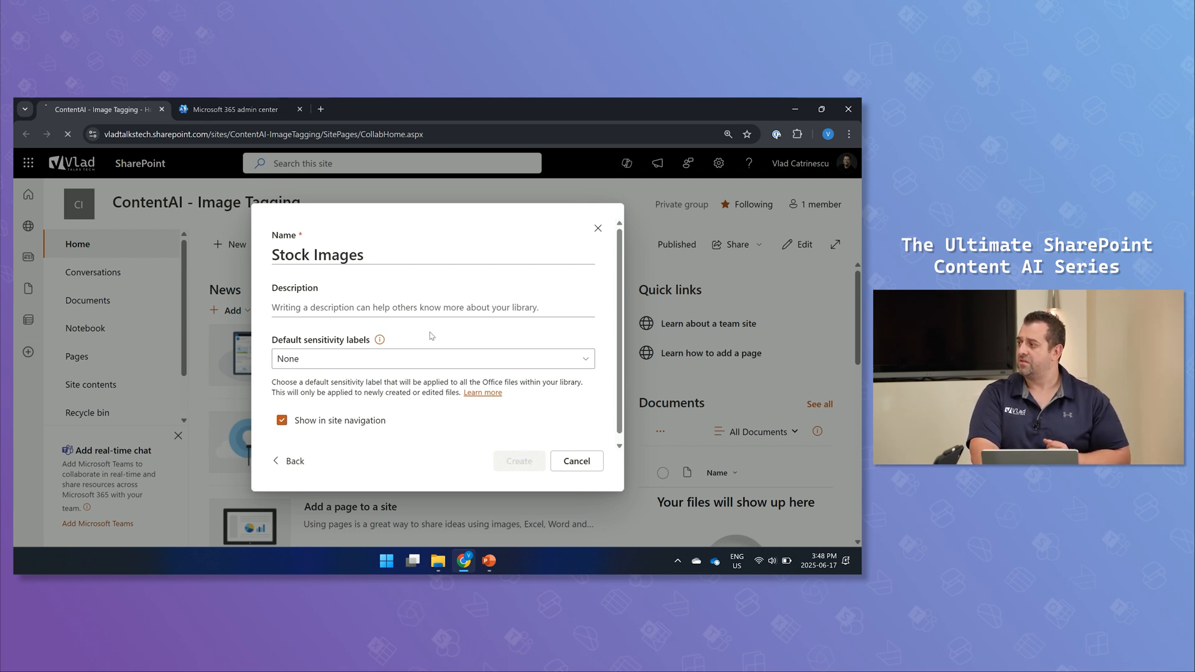
# Step: Enable the Image Tagger on the Stock Images library via Automate > Configure Image Tagger
pyautogui.click(518, 461)
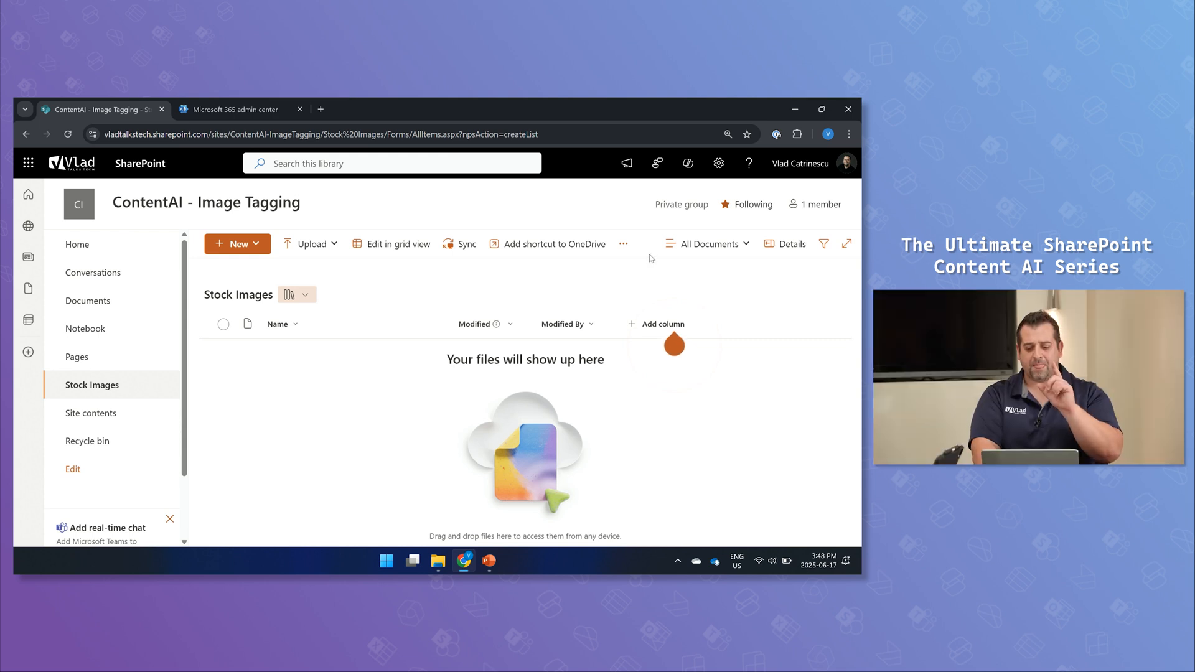
pyautogui.moveTo(622, 244)
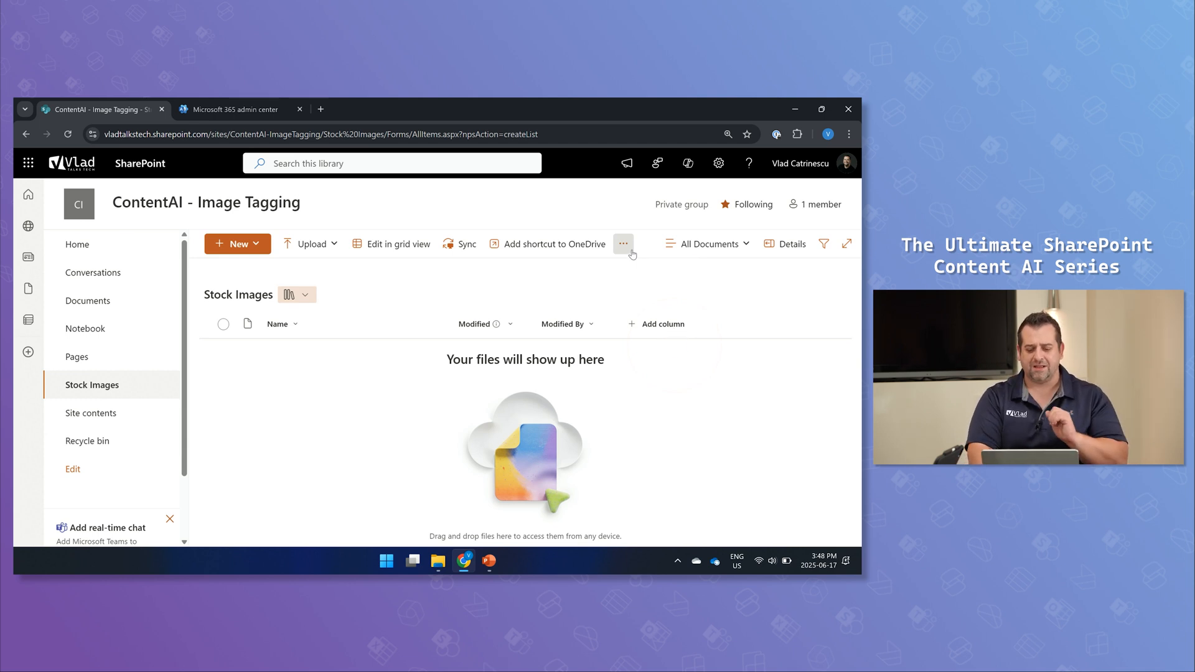
pyautogui.click(622, 244)
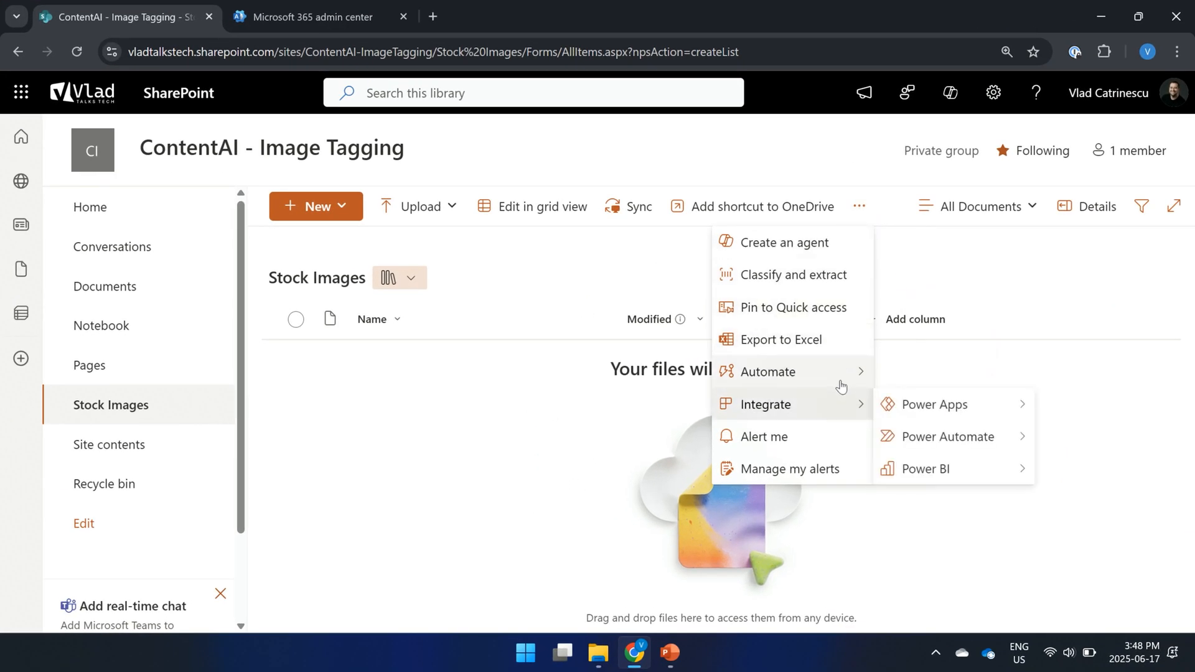
pyautogui.moveTo(768, 371)
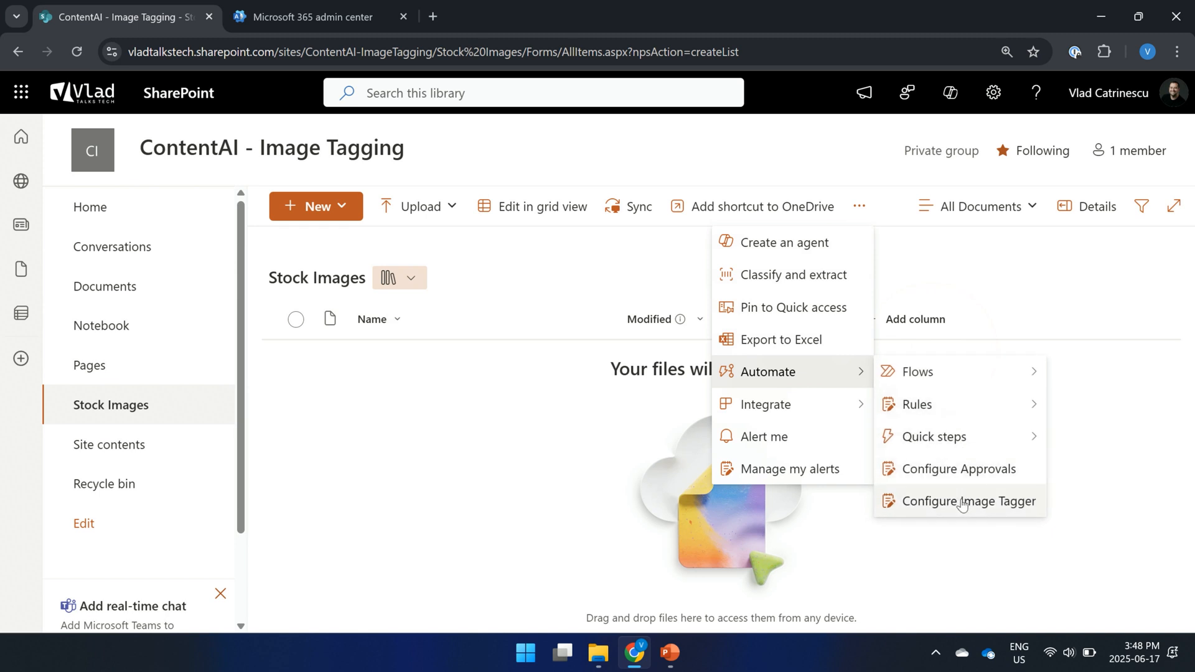
pyautogui.click(969, 500)
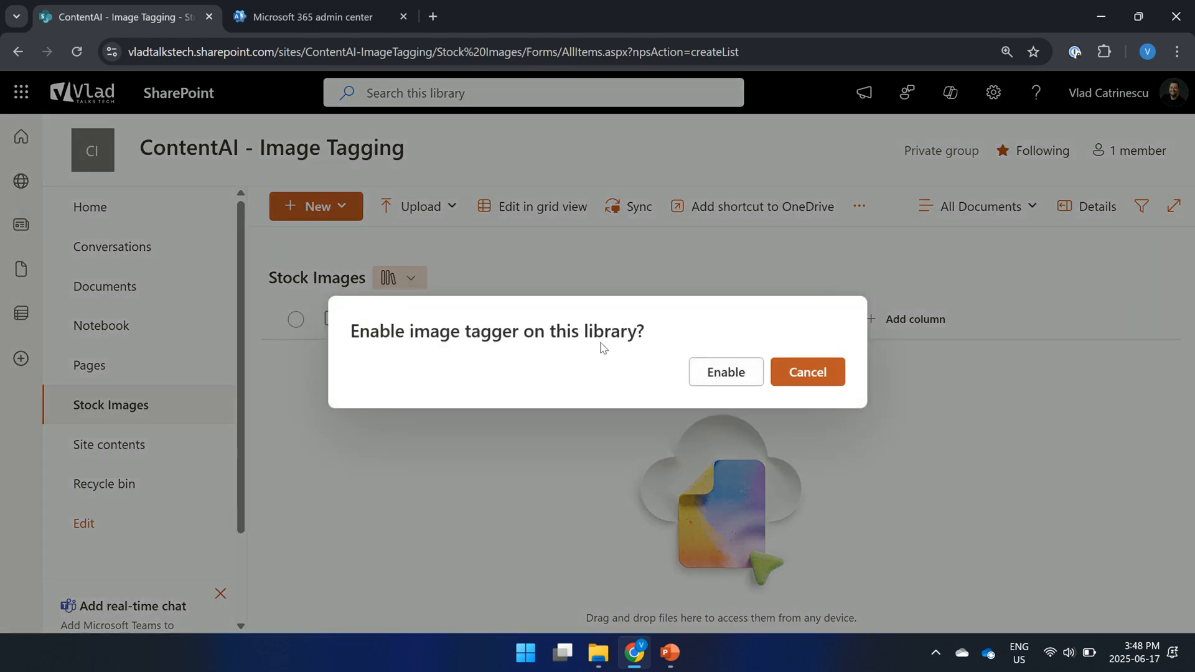
pyautogui.moveTo(737, 376)
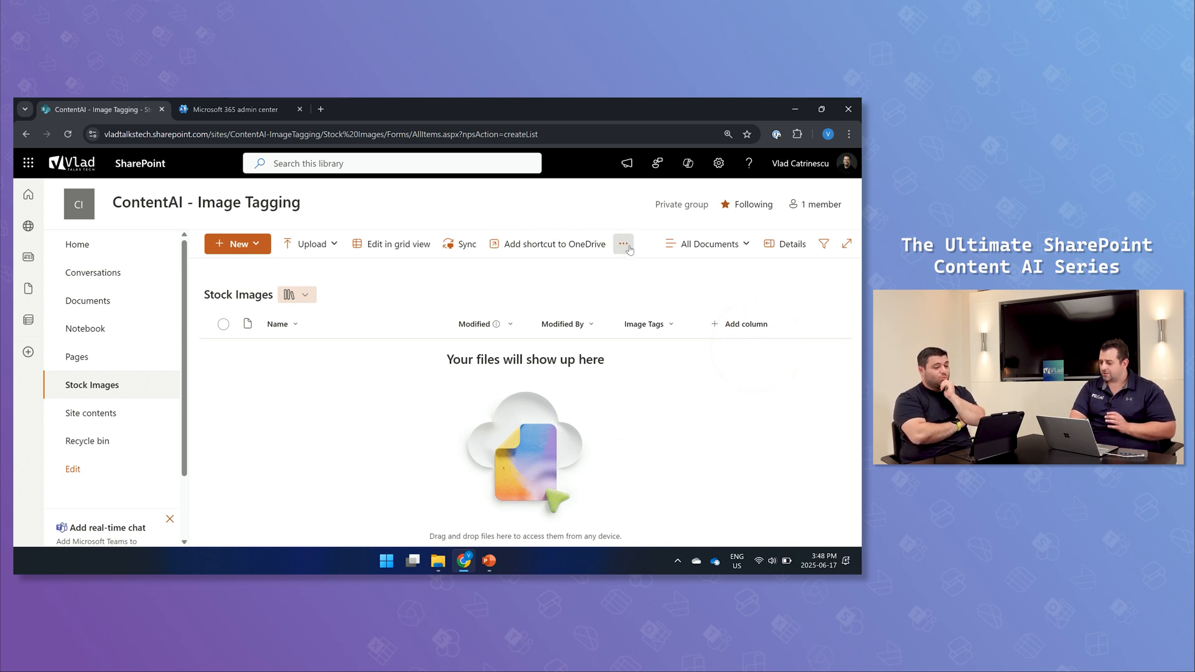
# Step: In the Demo Files folder, select the first shutterstock photo and then all photos
pyautogui.click(623, 244)
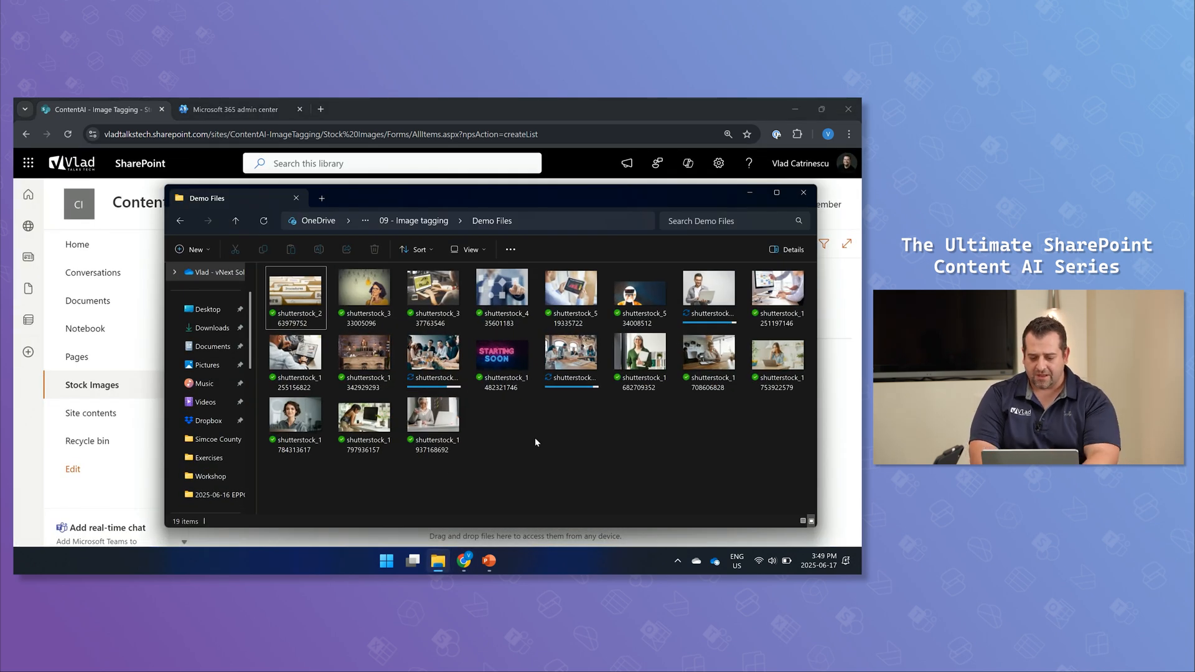
pyautogui.click(433, 416)
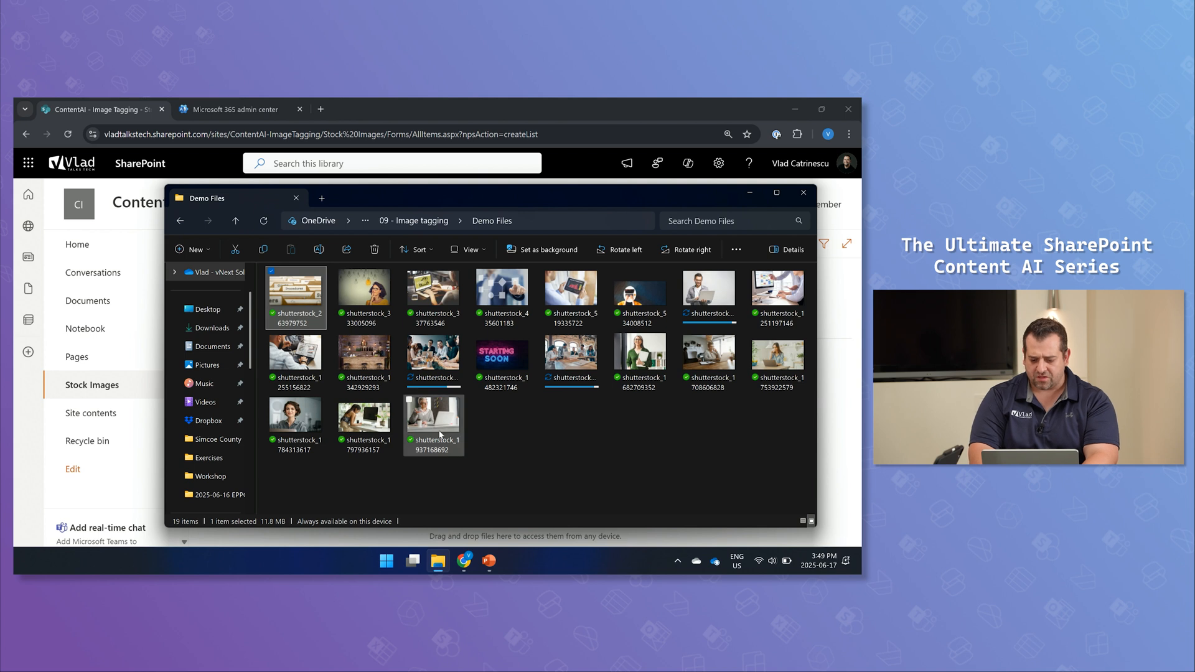
pyautogui.press('ctrl+a')
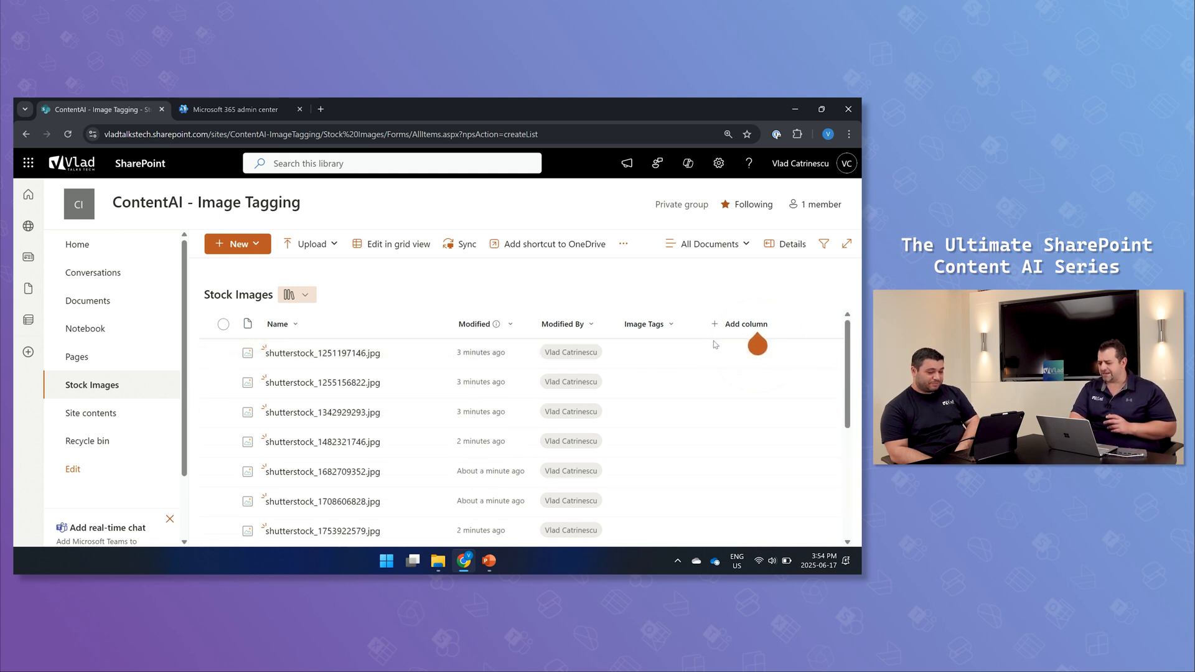
# Step: Start a new column in Stock Images to reach the column type picker
pyautogui.click(746, 323)
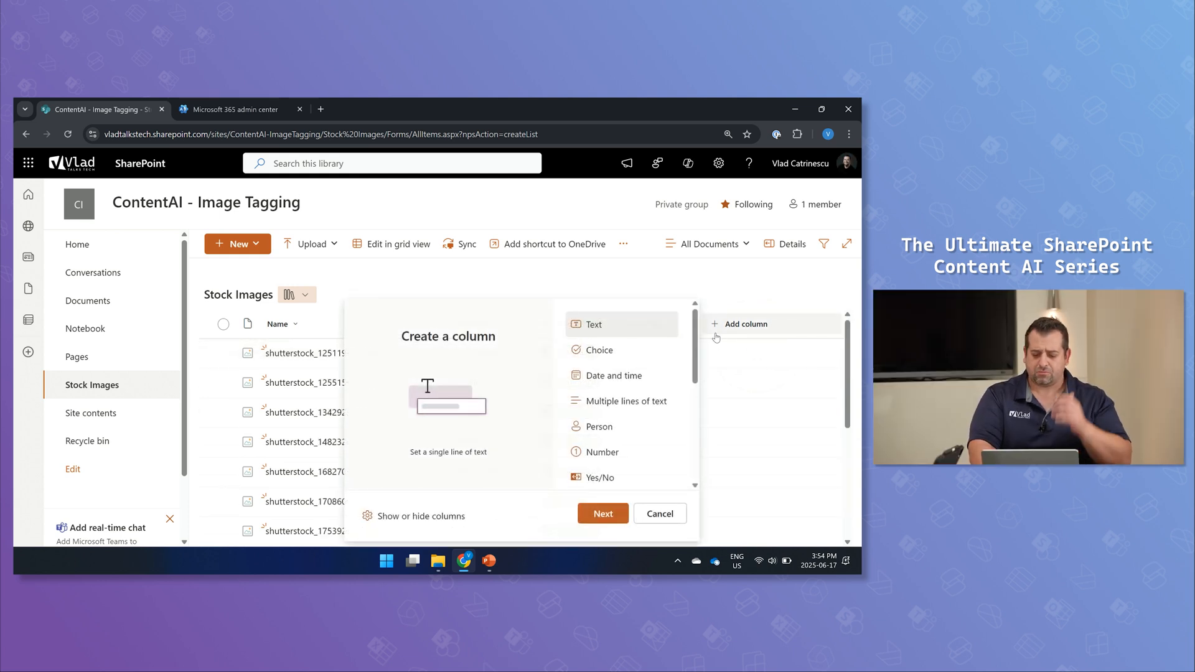
# Step: Define a single-line text column named Accessibility and begin its Autofill setup
pyautogui.click(602, 512)
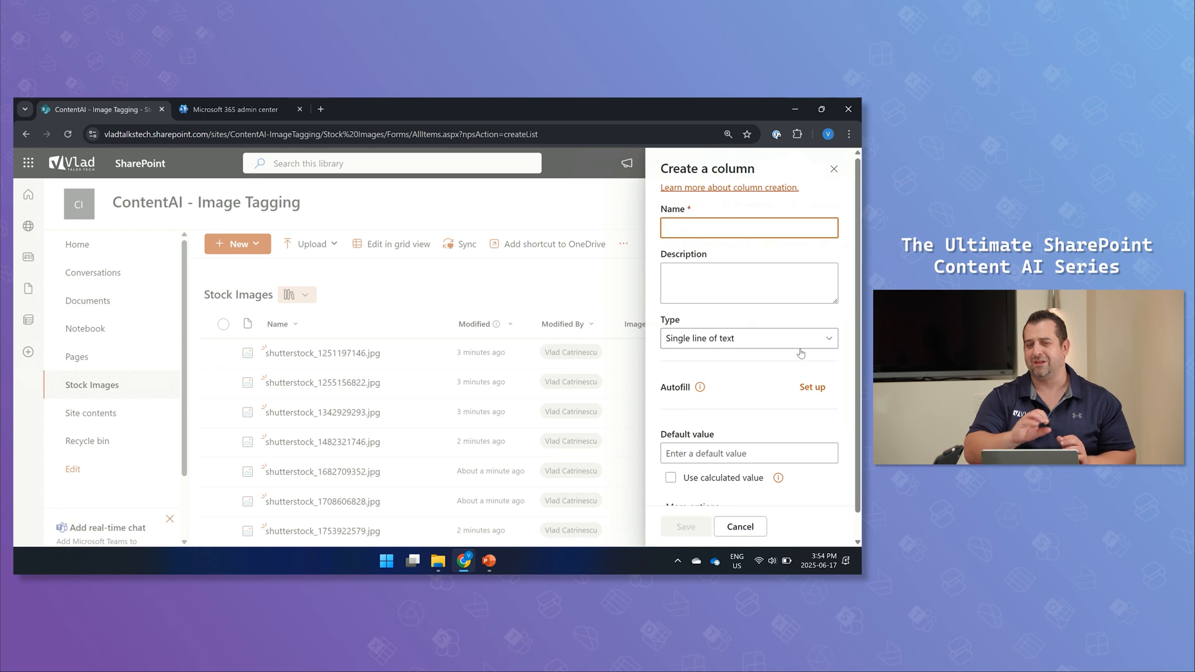
pyautogui.click(750, 228)
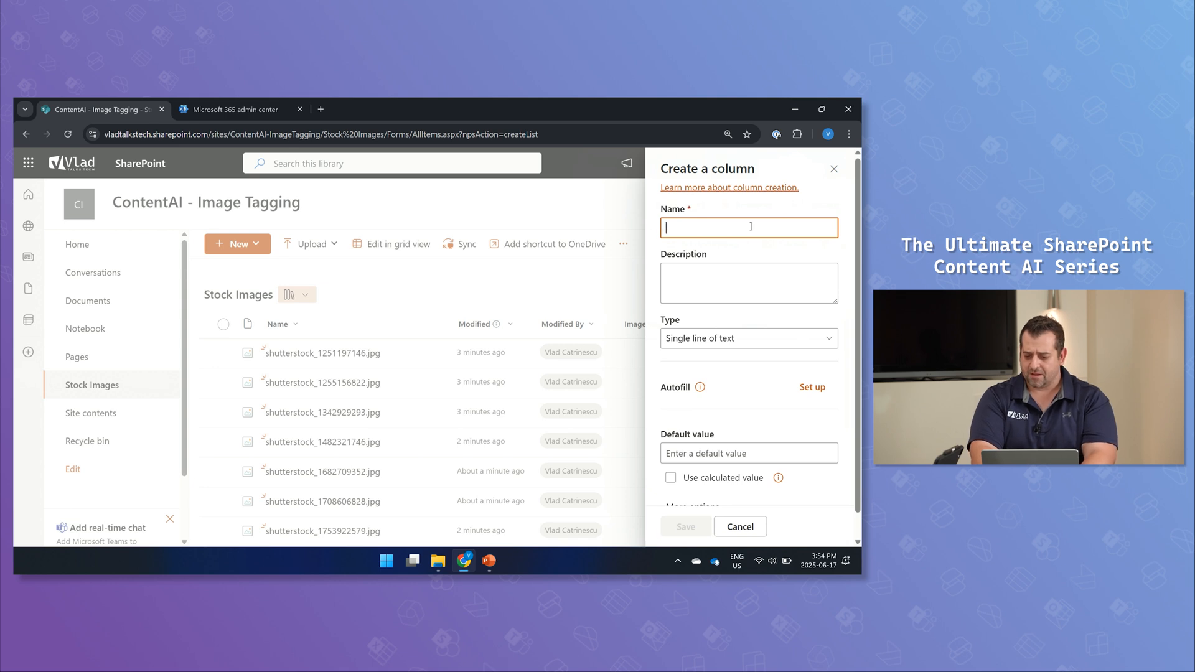
pyautogui.write('Accessibilit')
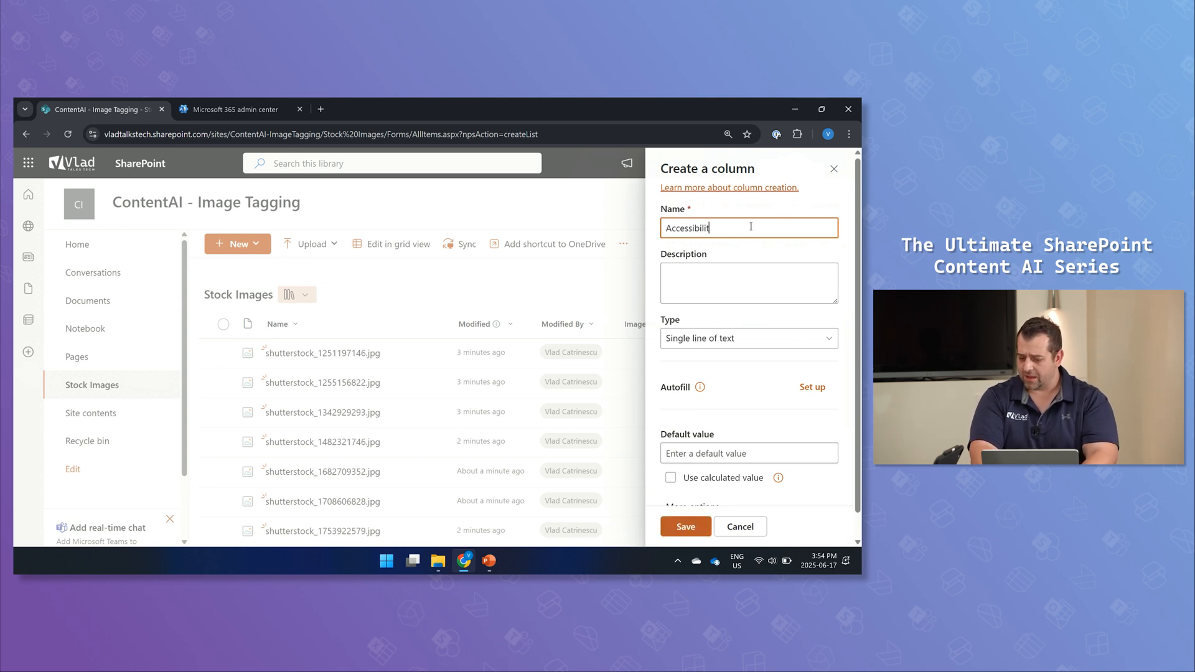
pyautogui.click(748, 283)
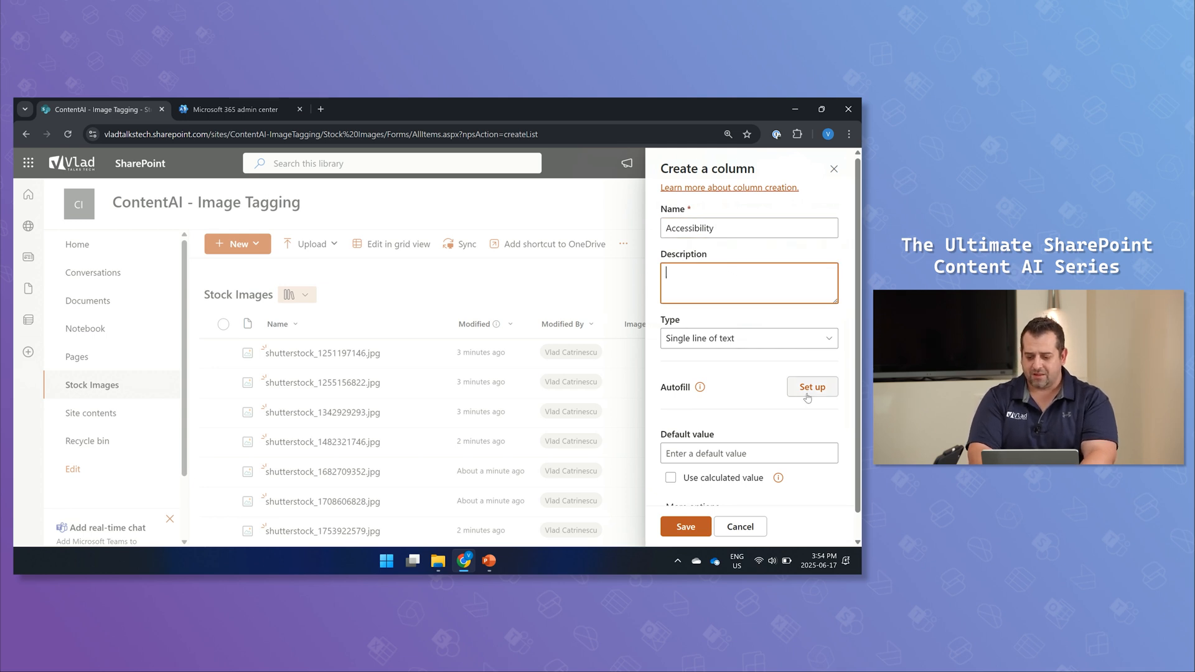
pyautogui.click(811, 387)
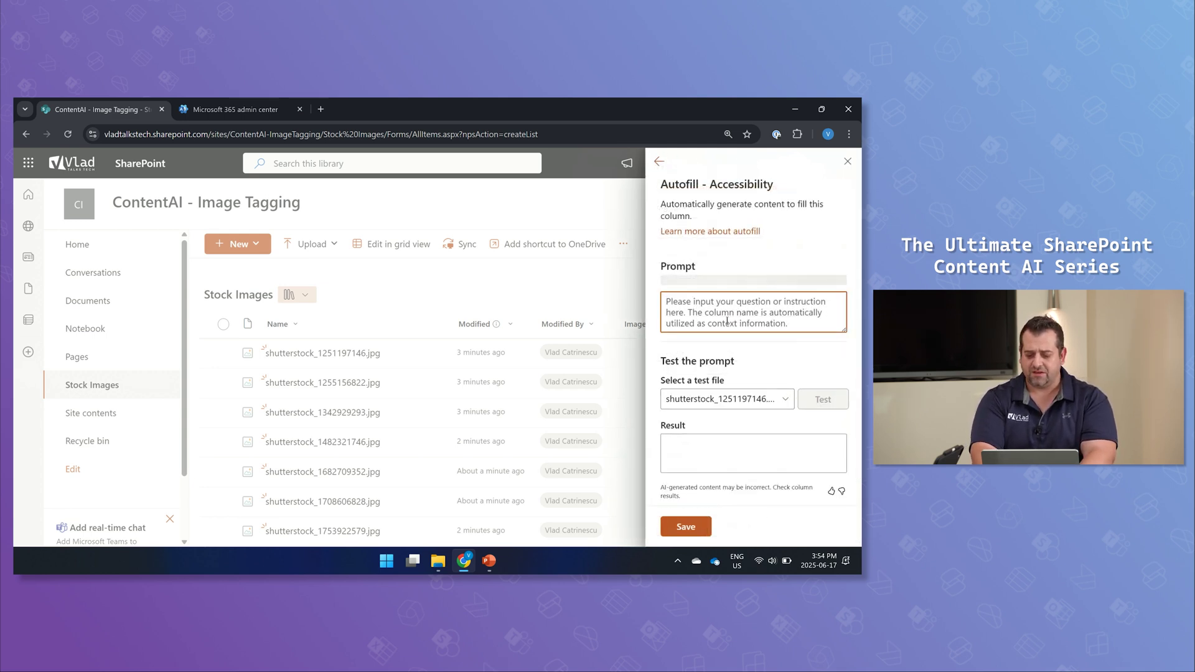
# Step: Enter the prompt 'Describe this image for someone who cannot see it.' and test it on the first file
pyautogui.write('Descri')
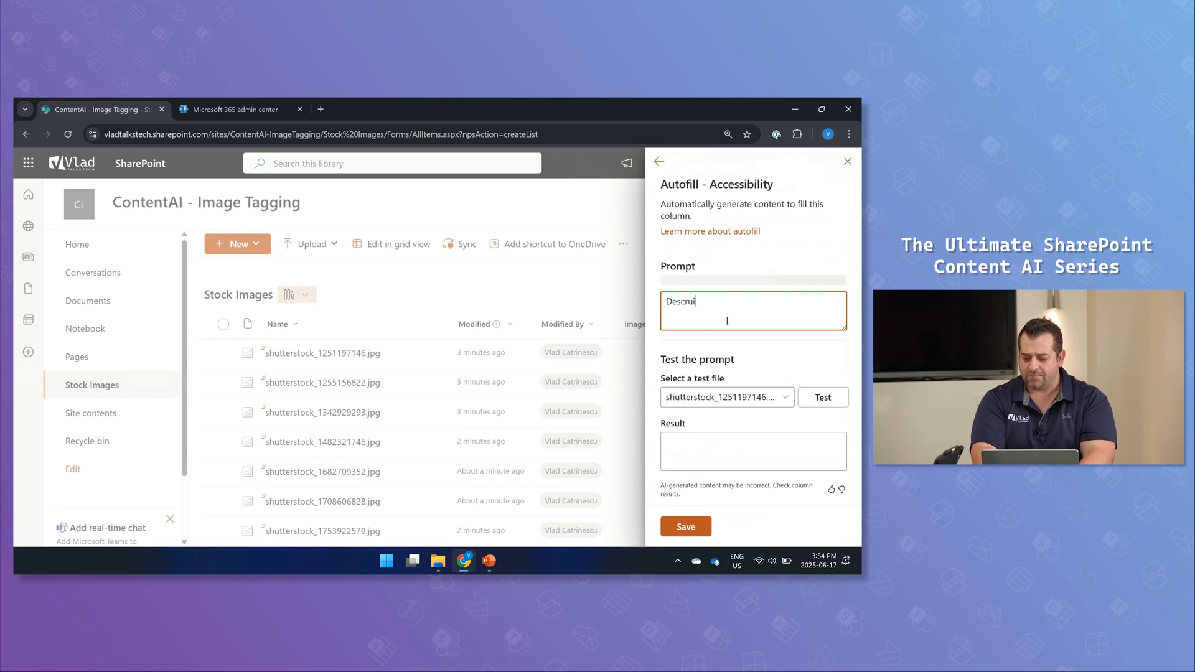
pyautogui.write('Describe this image for some')
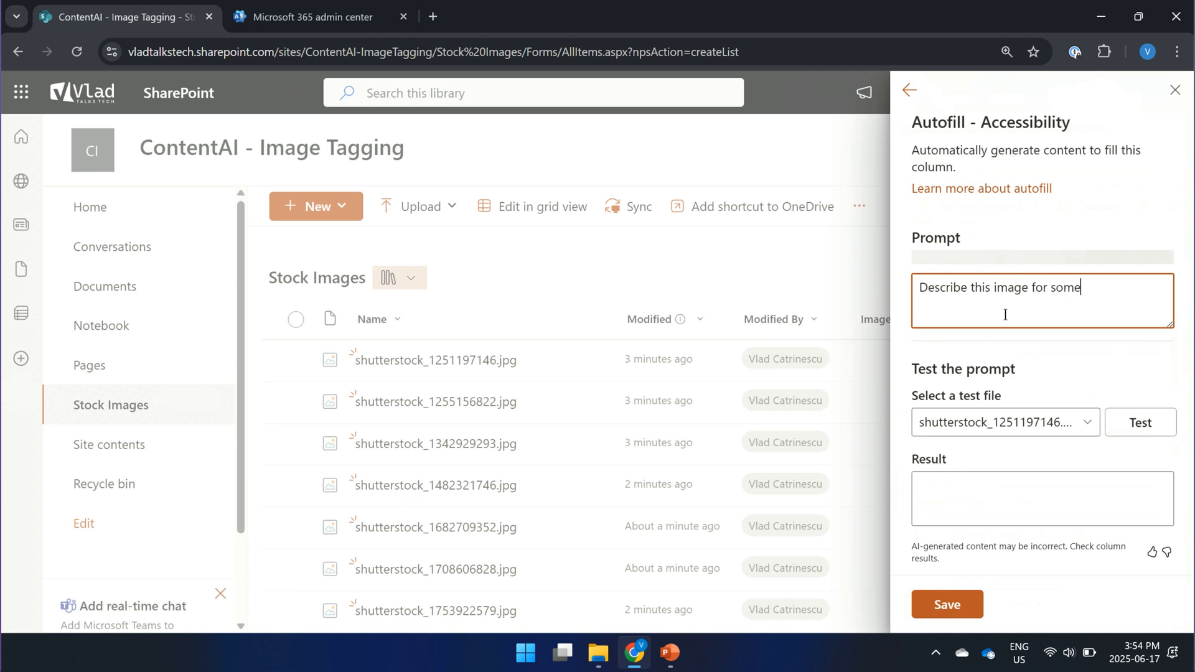
pyautogui.write('one who cannot s')
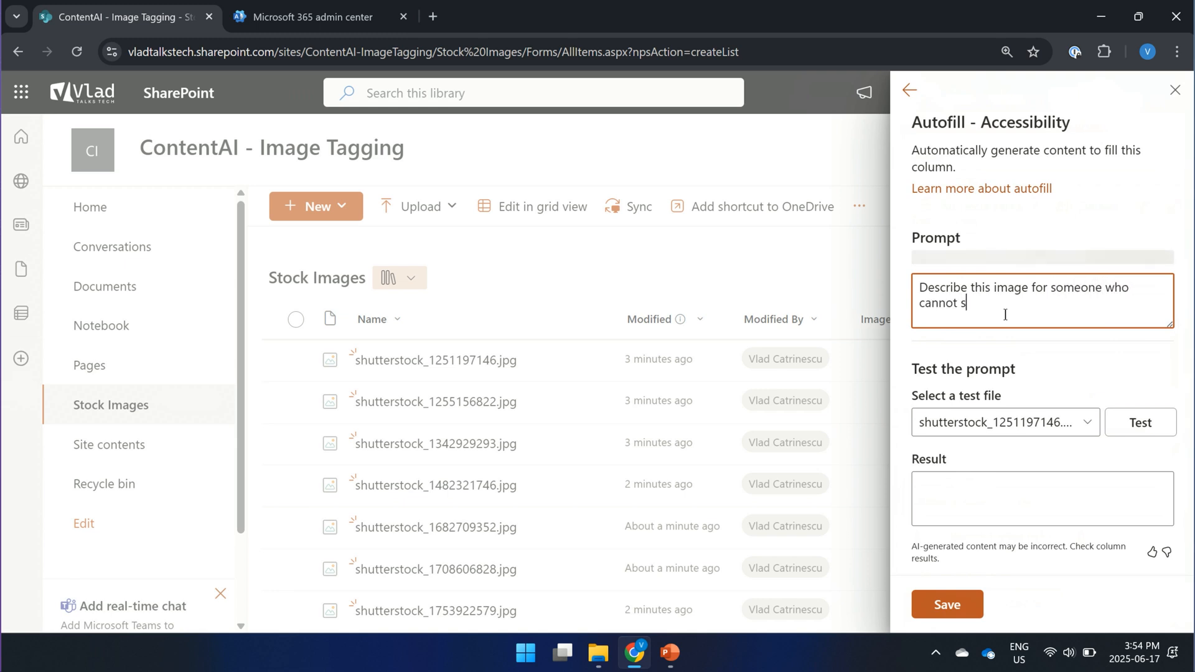
pyautogui.write('ee it.')
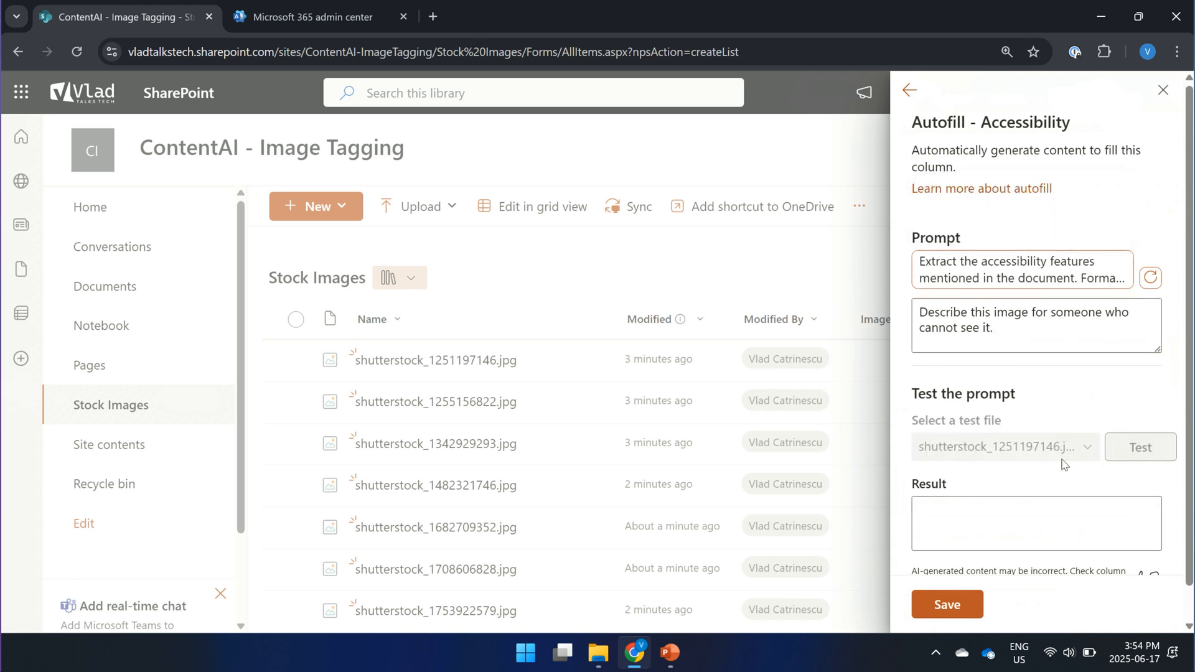
pyautogui.click(1140, 447)
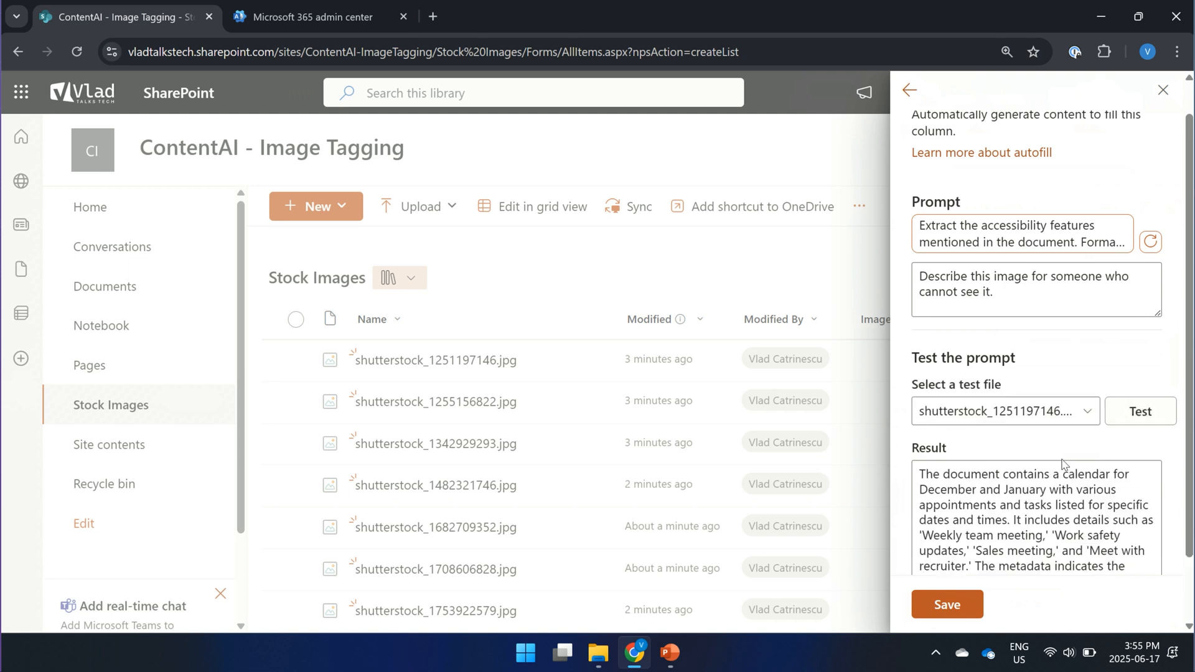
pyautogui.scroll(-3)
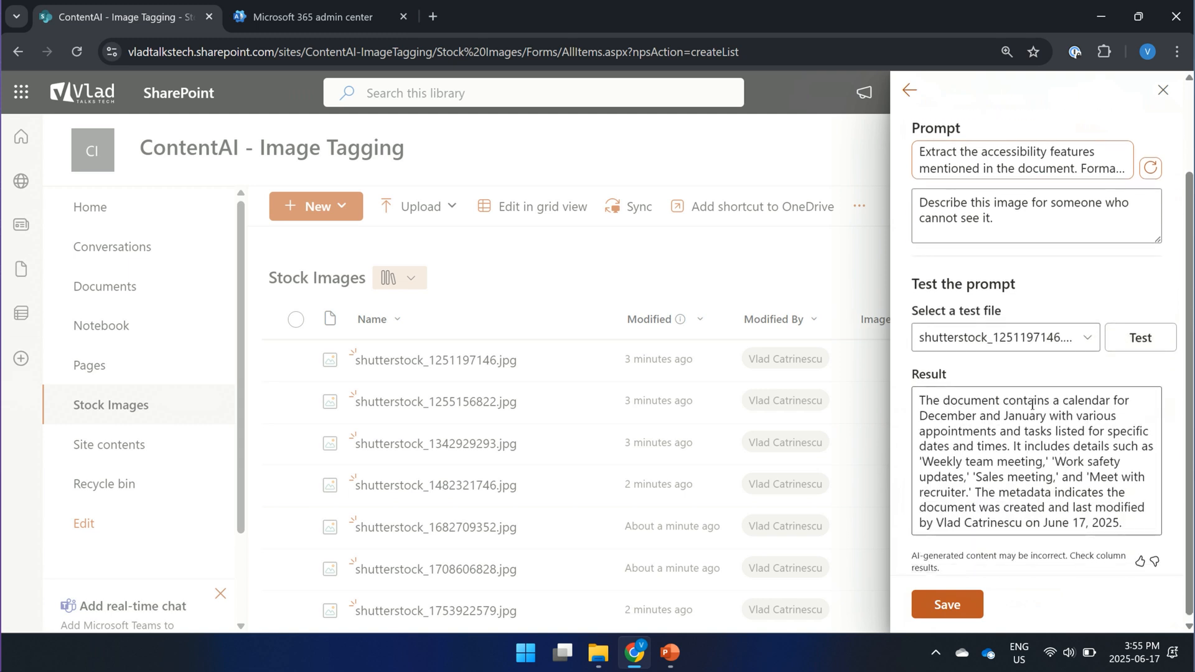
pyautogui.moveTo(1073, 433)
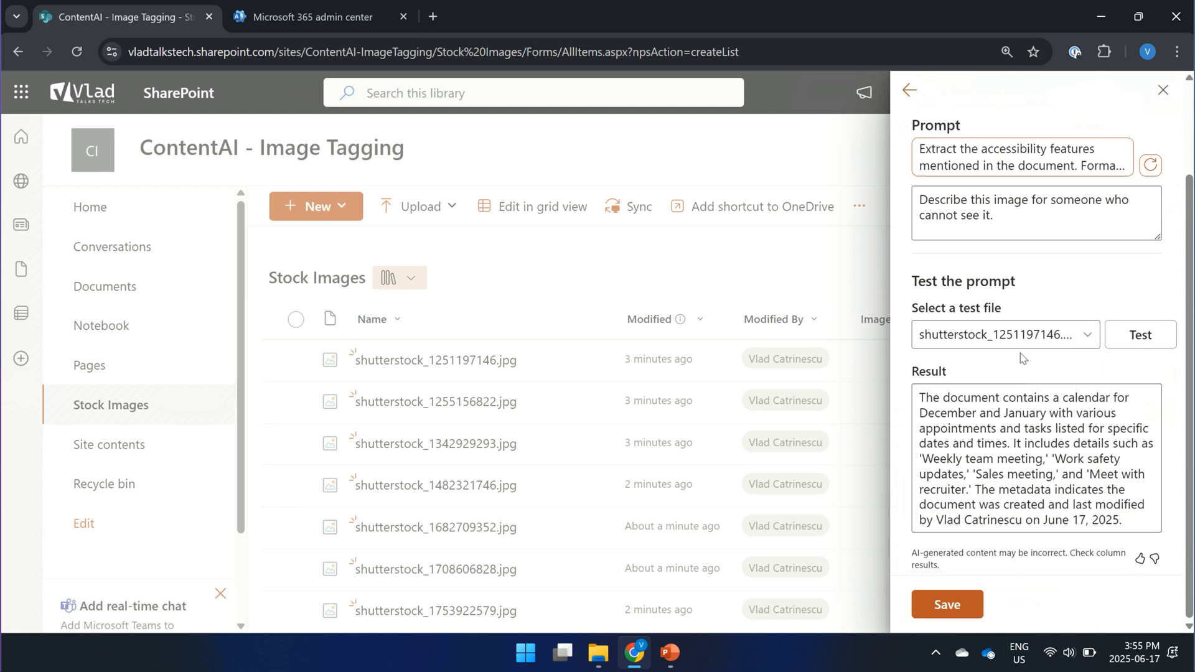
# Step: Keep the autofill prompt and save the new Accessibility column to the library
pyautogui.click(1006, 333)
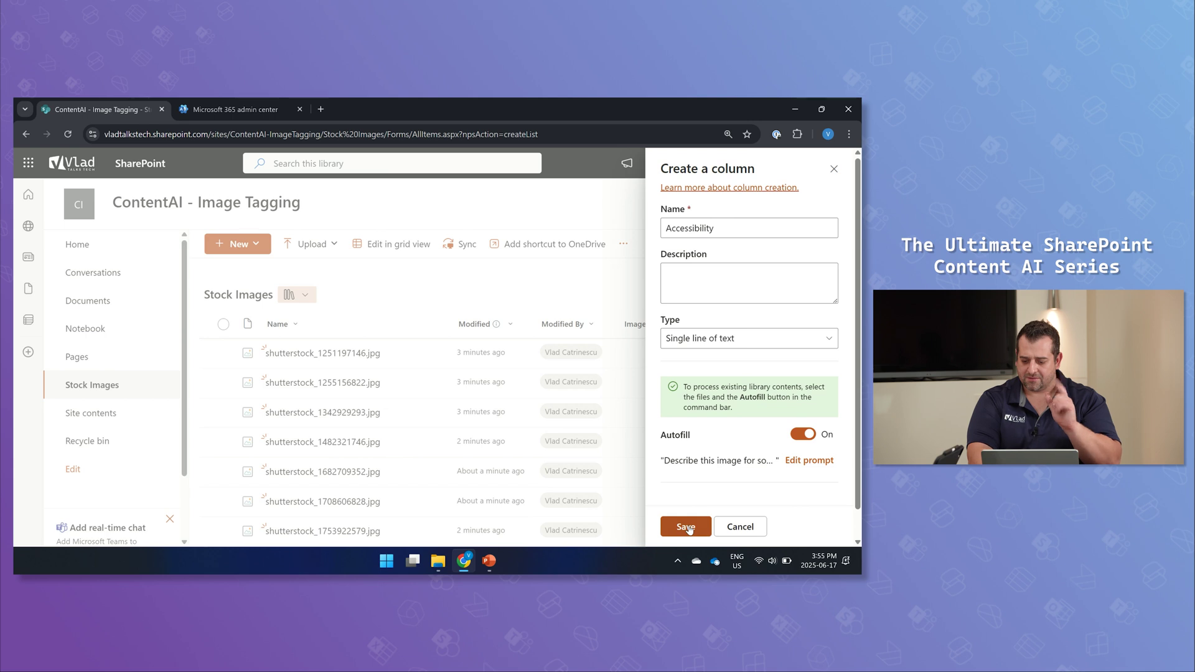
pyautogui.click(684, 527)
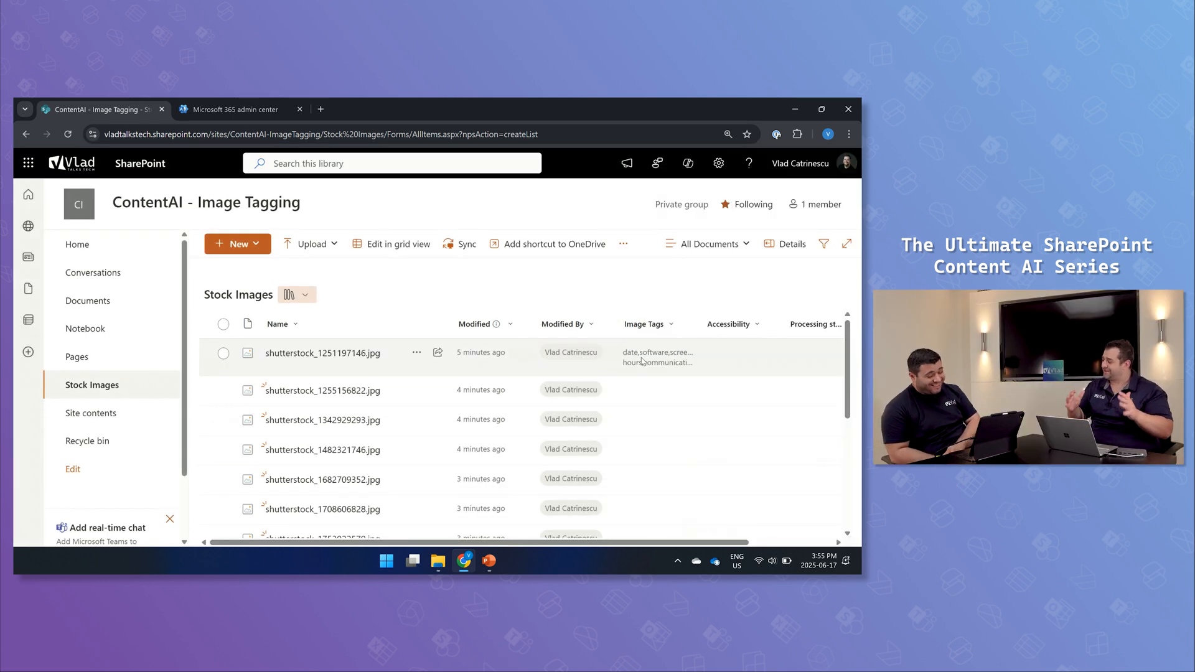
# Step: Preview shutterstock_1251197146.jpg in the library, then show the local Demo Files folder beside it
pyautogui.click(223, 354)
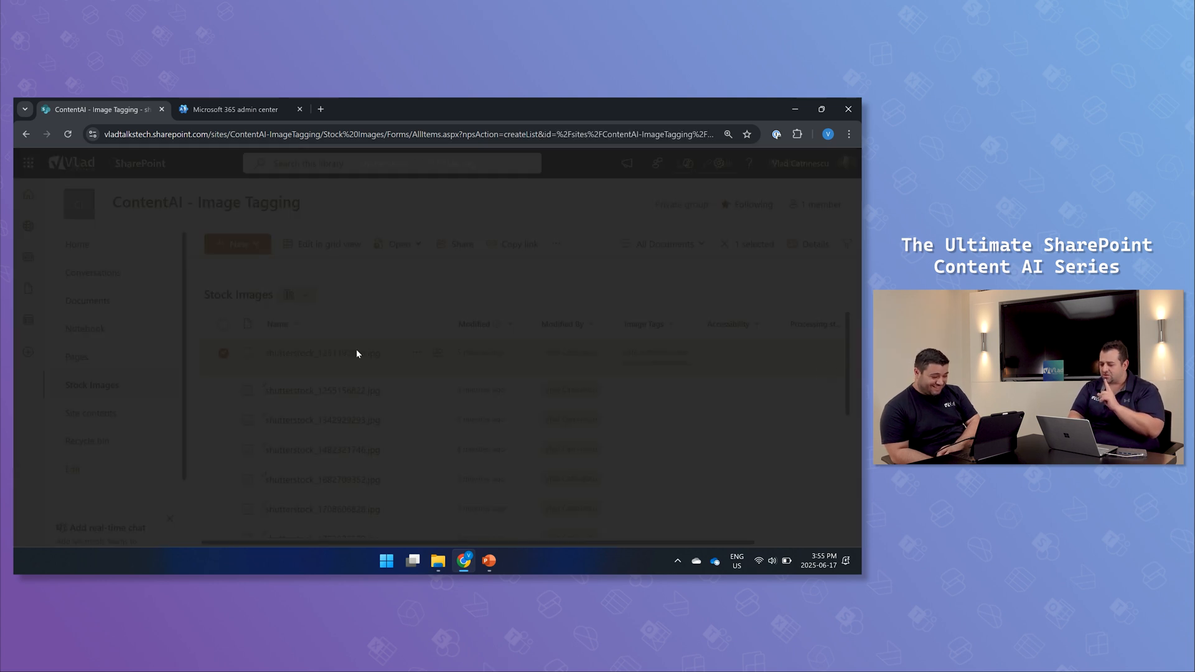
pyautogui.click(324, 354)
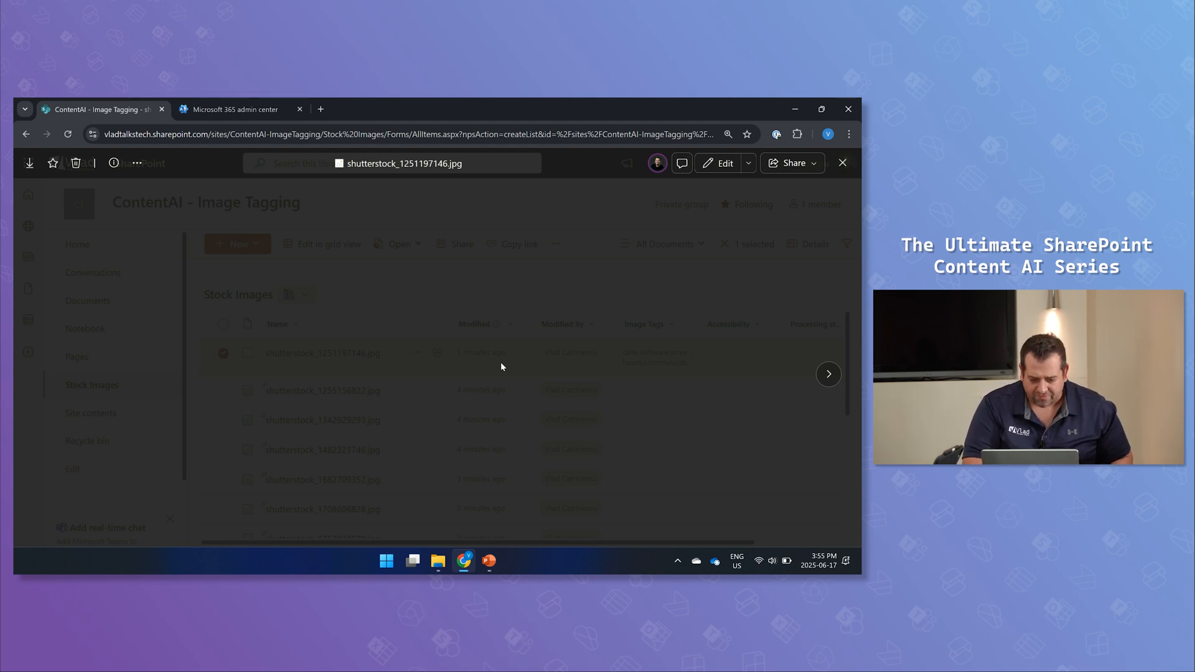
pyautogui.click(438, 561)
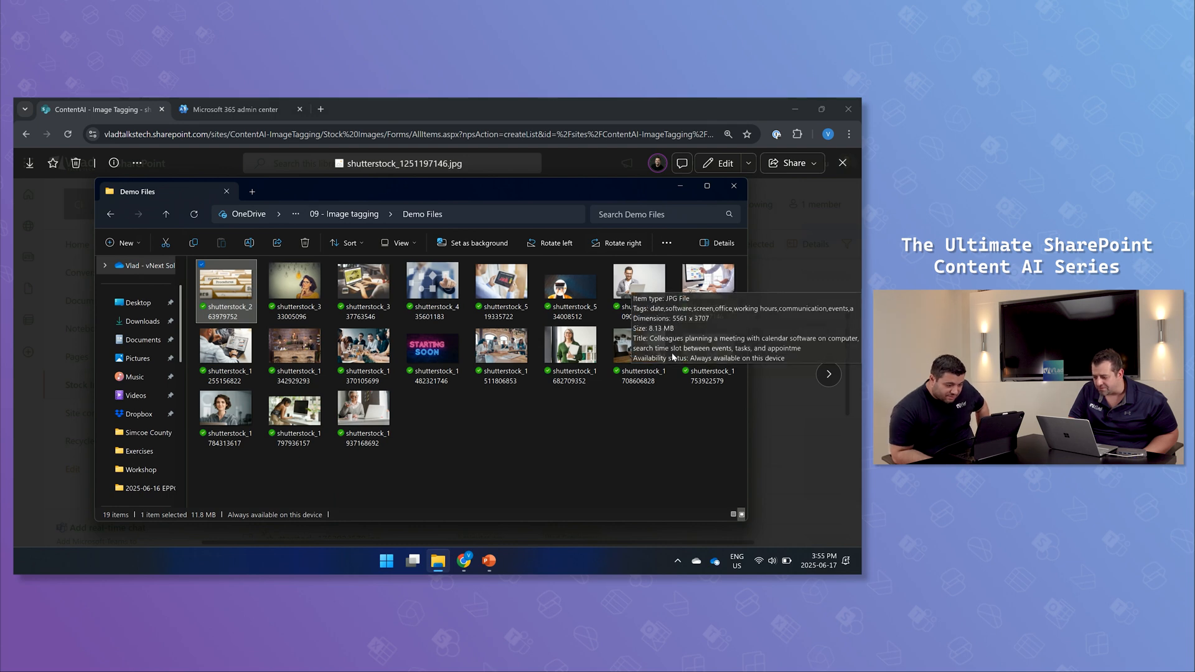
pyautogui.click(708, 282)
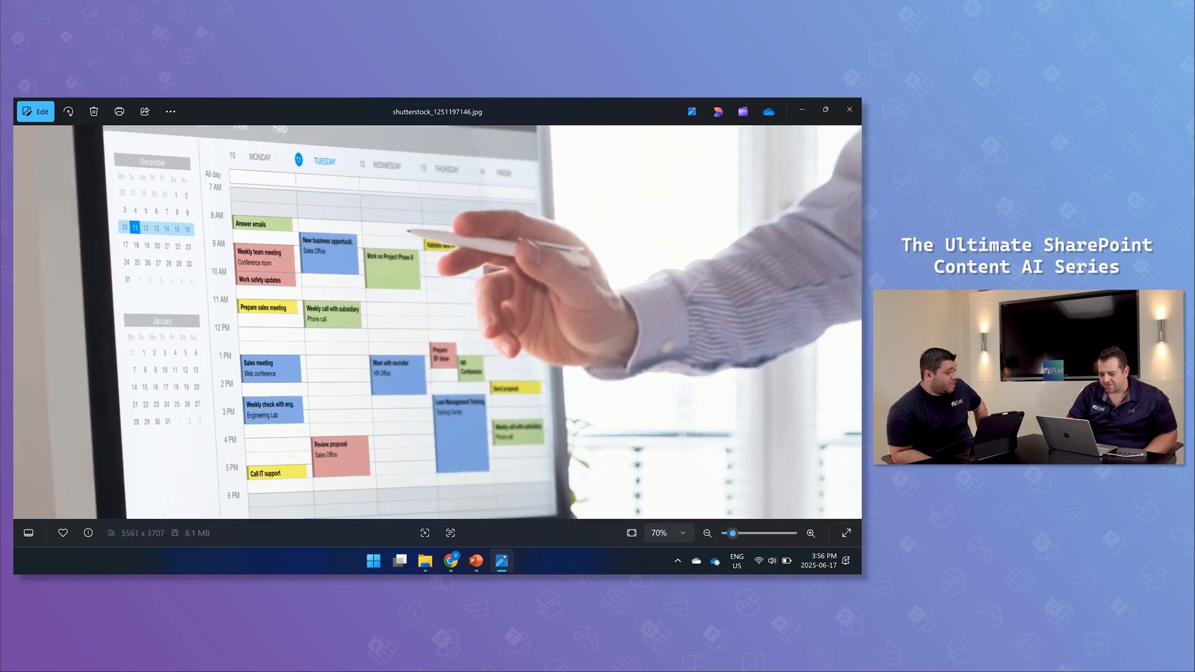
pyautogui.click(810, 533)
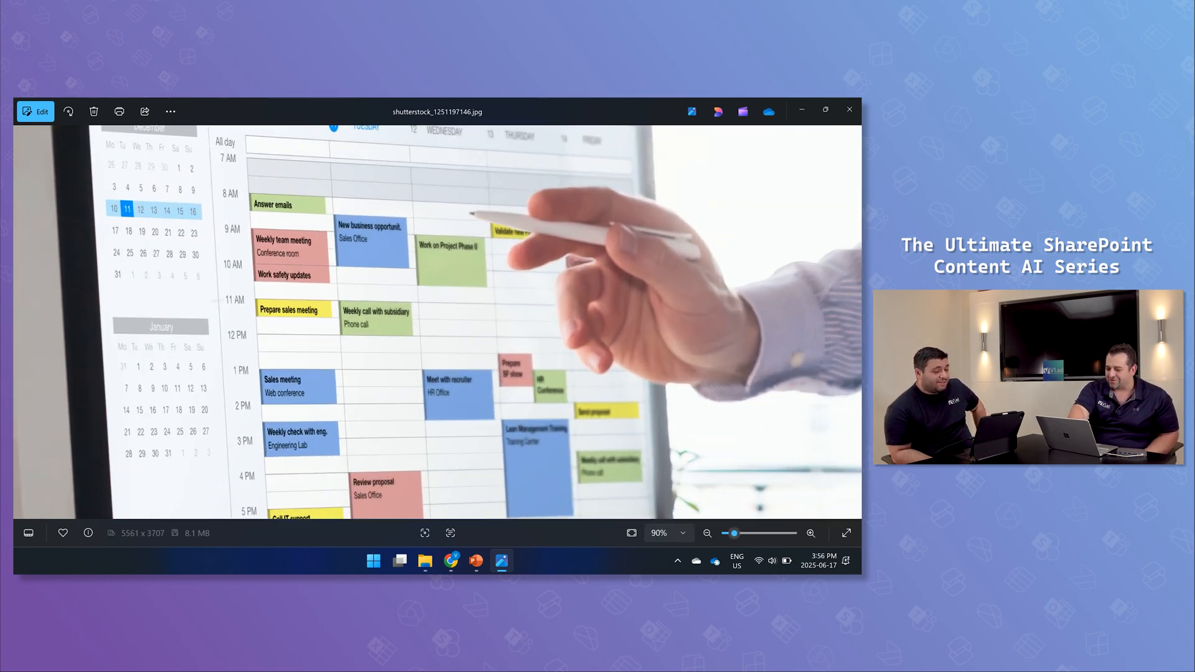
pyautogui.click(812, 533)
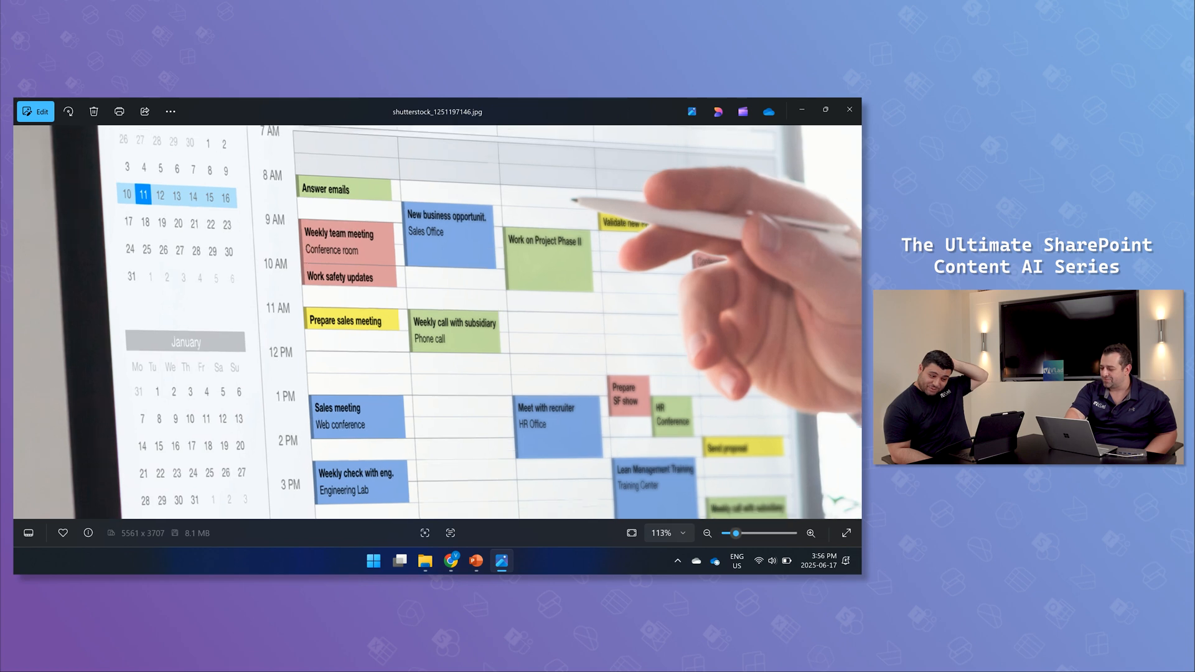
pyautogui.click(708, 533)
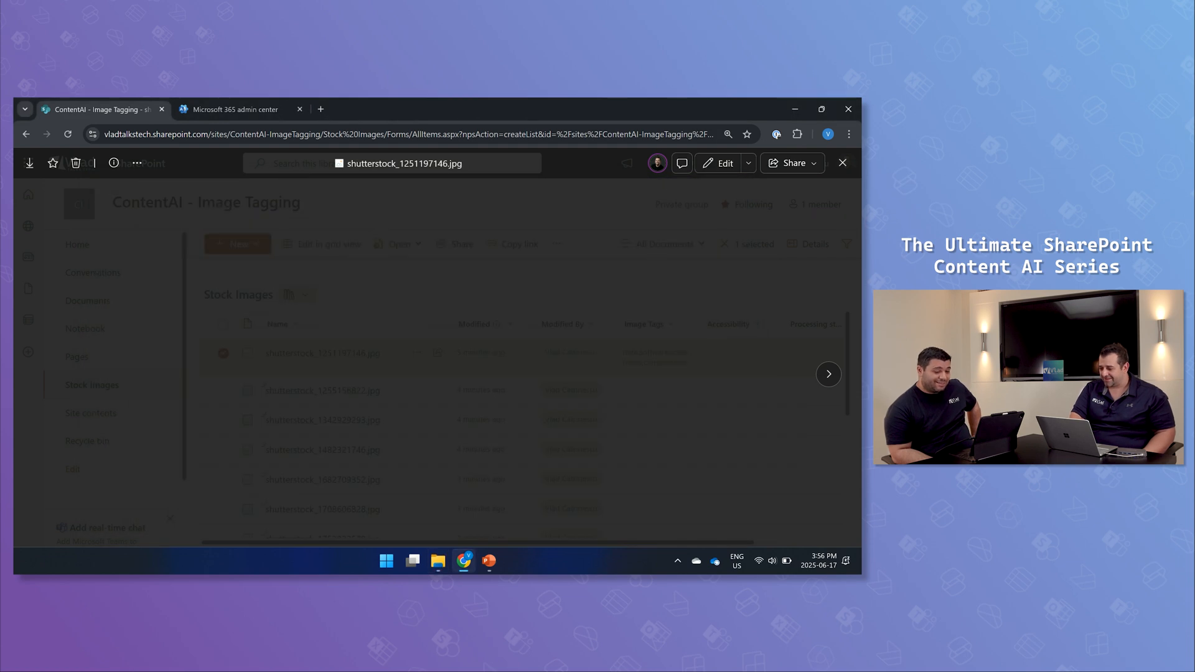
# Step: Close the viewer and check the first image's AI-generated Image Tags in the library
pyautogui.click(841, 162)
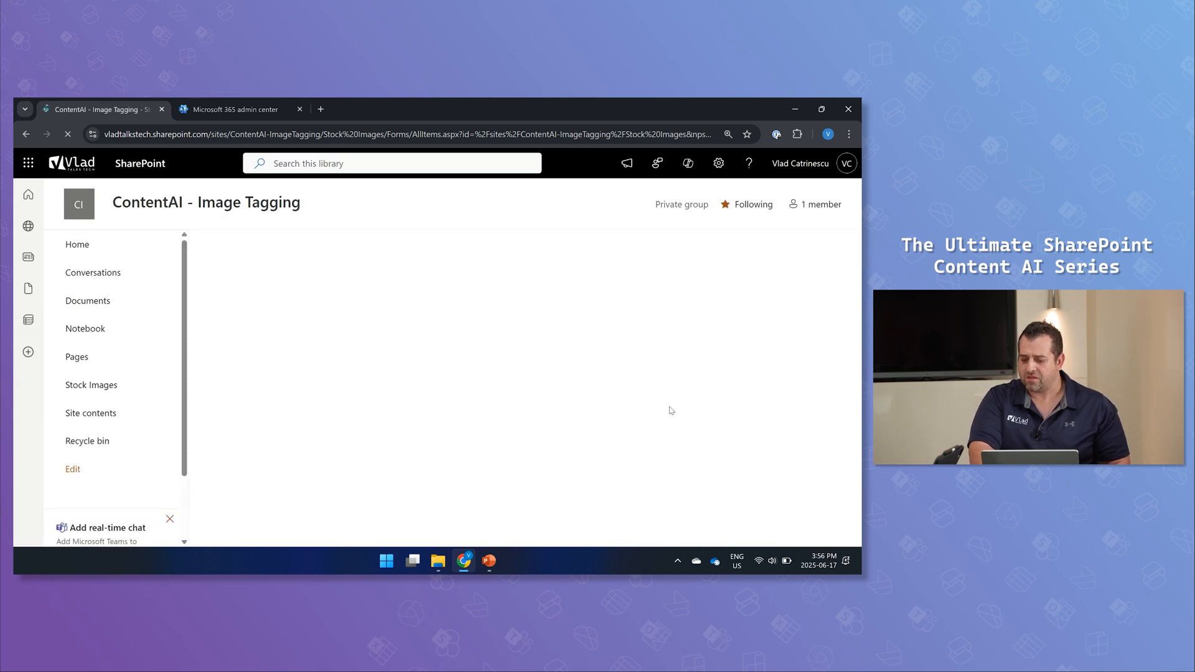
pyautogui.moveTo(650, 398)
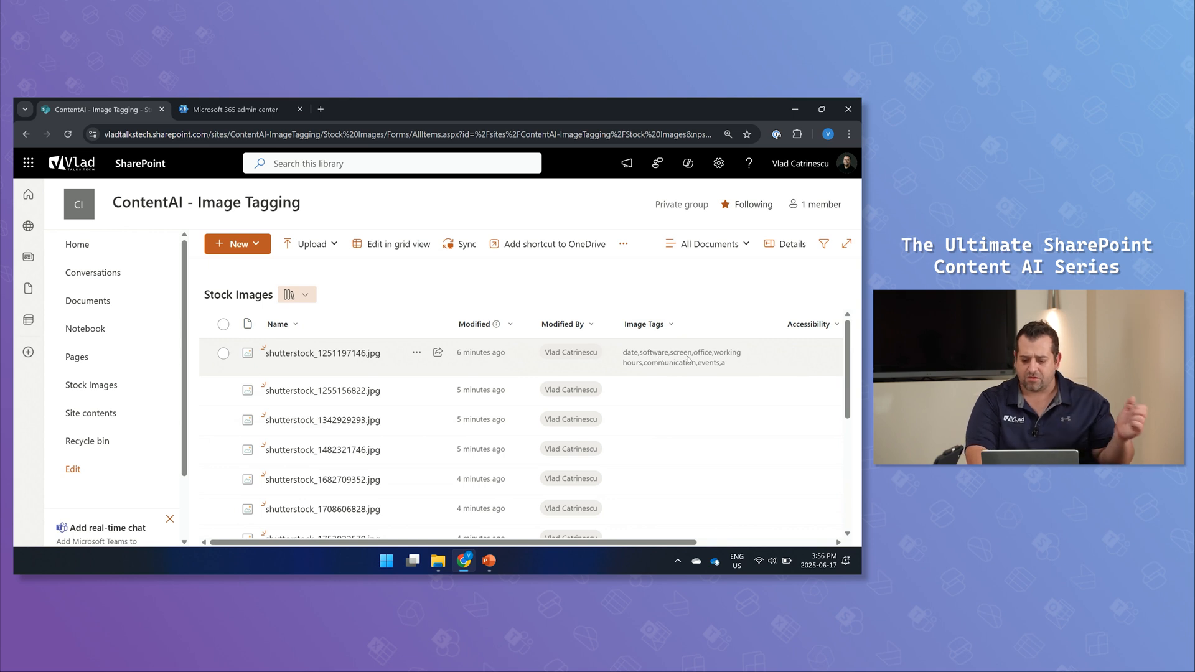
pyautogui.moveTo(625, 392)
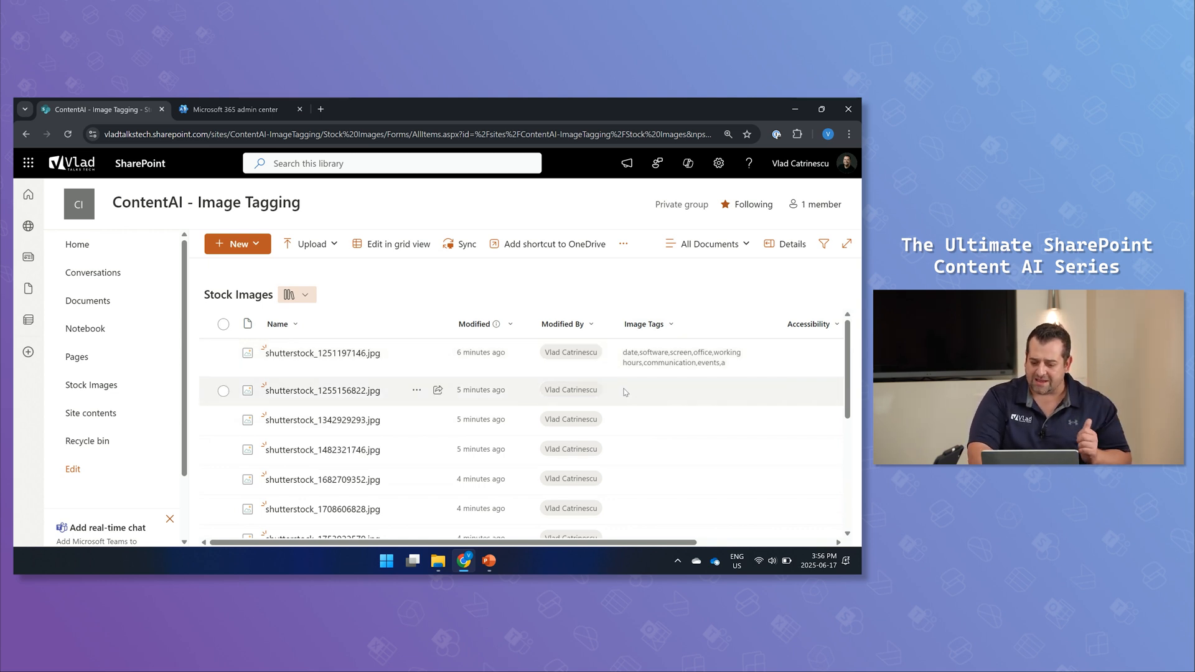
pyautogui.scroll(-3)
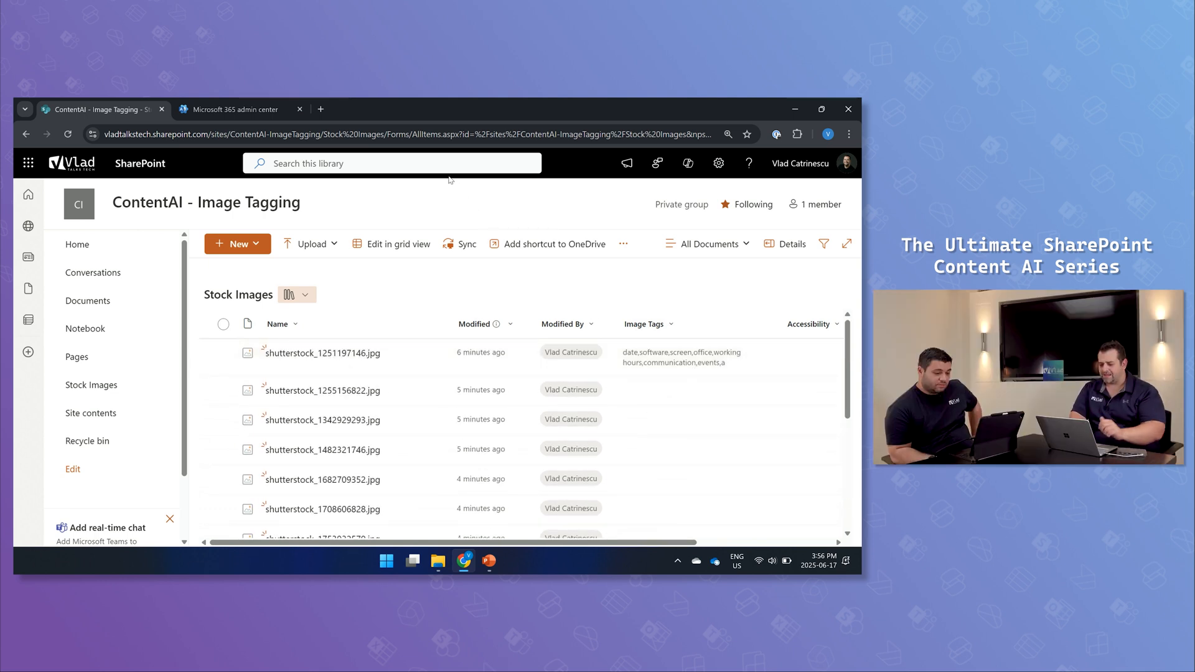
# Step: Search the library for a tag word, see only the first image match, then exit search
pyautogui.click(391, 163)
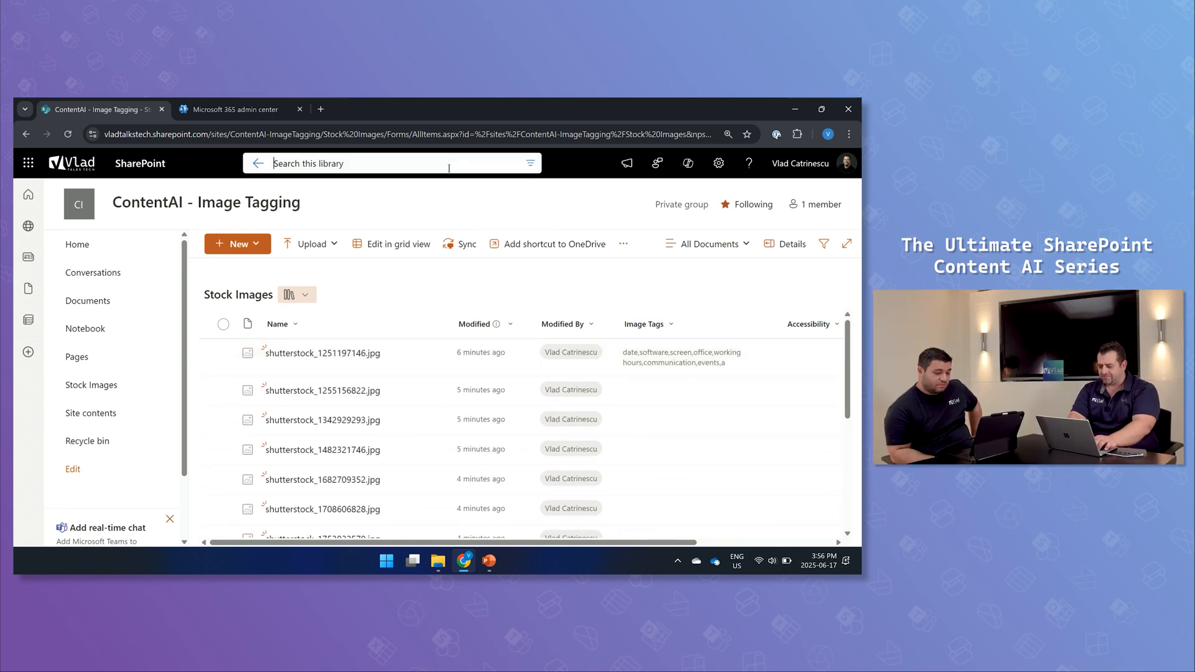
pyautogui.write('event')
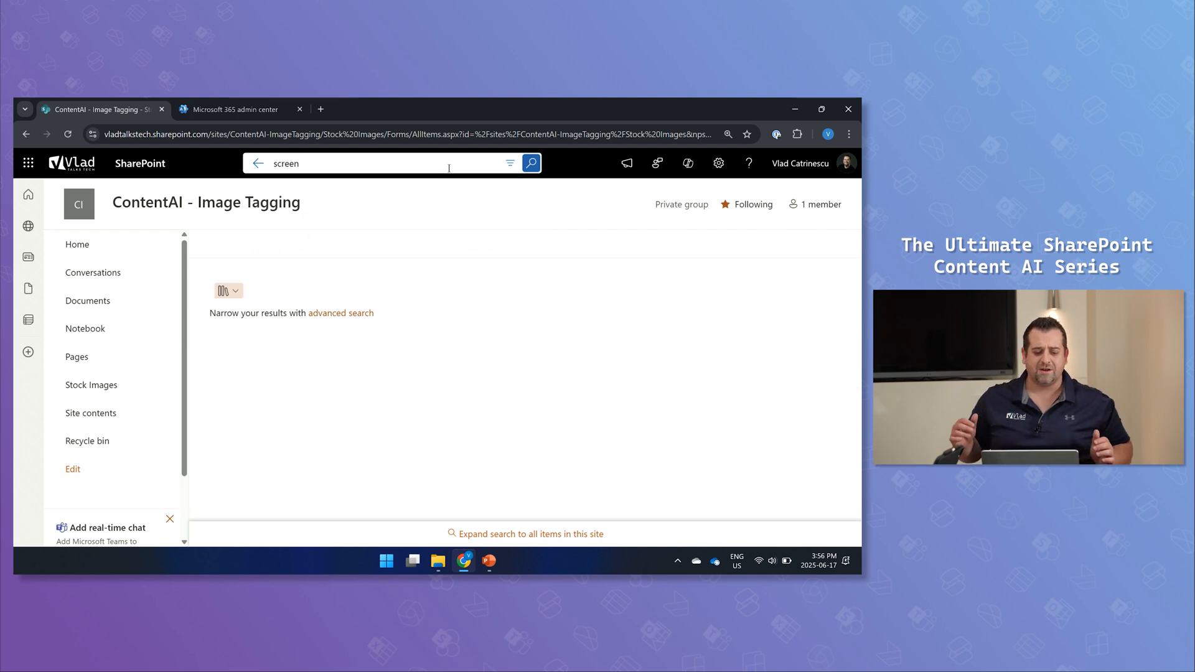
pyautogui.click(532, 163)
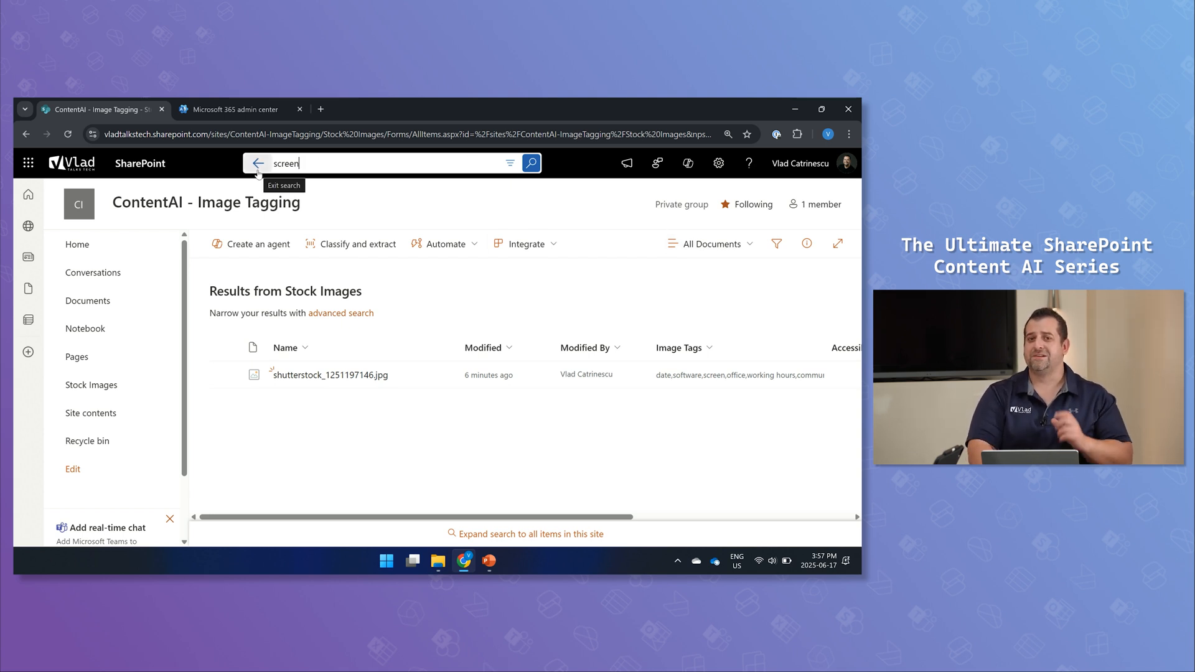
pyautogui.click(259, 163)
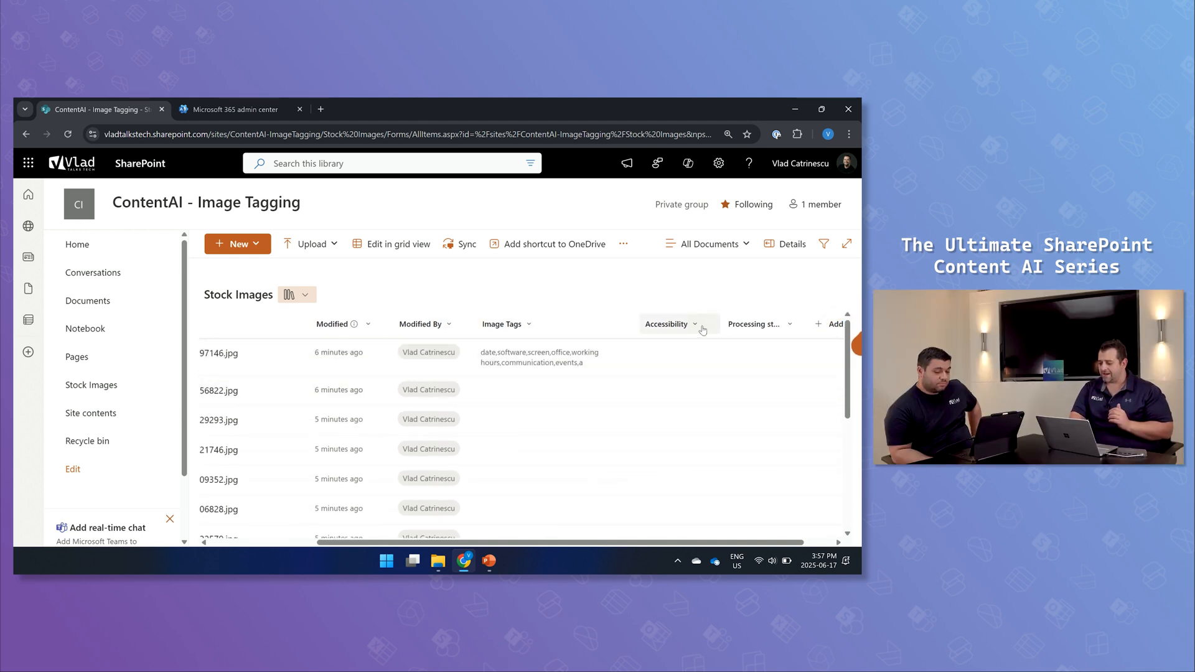
# Step: Retest the Accessibility prompt on shutterstock_1255156822.jpg and save the column's autofill settings
pyautogui.click(695, 324)
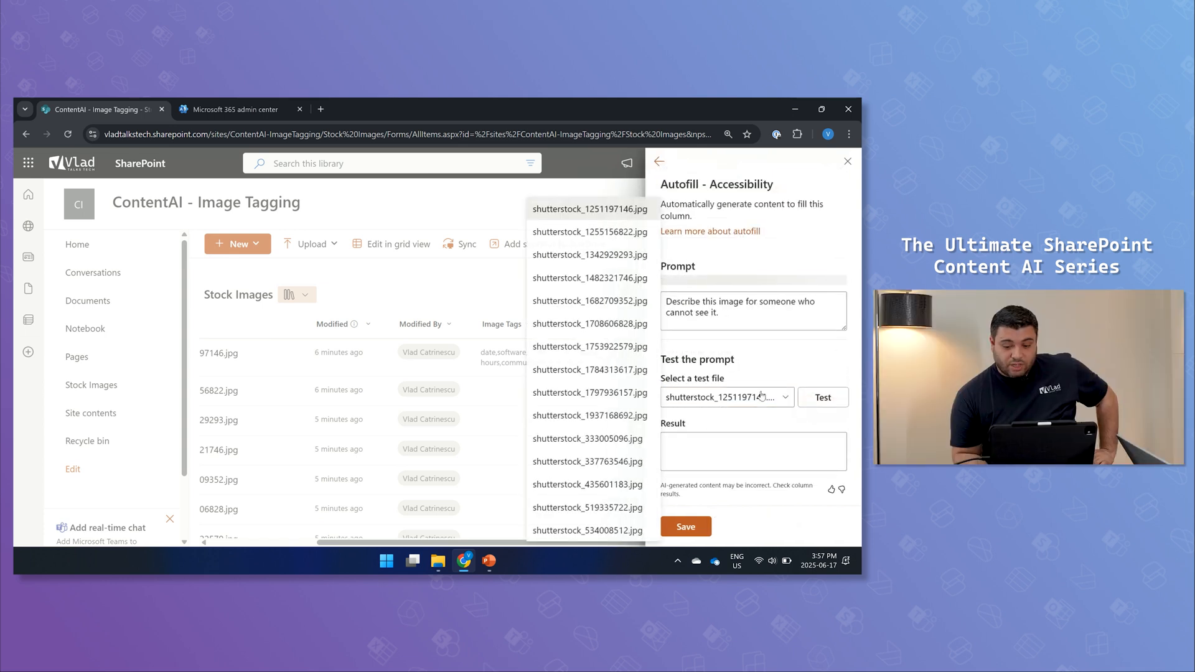
pyautogui.click(588, 231)
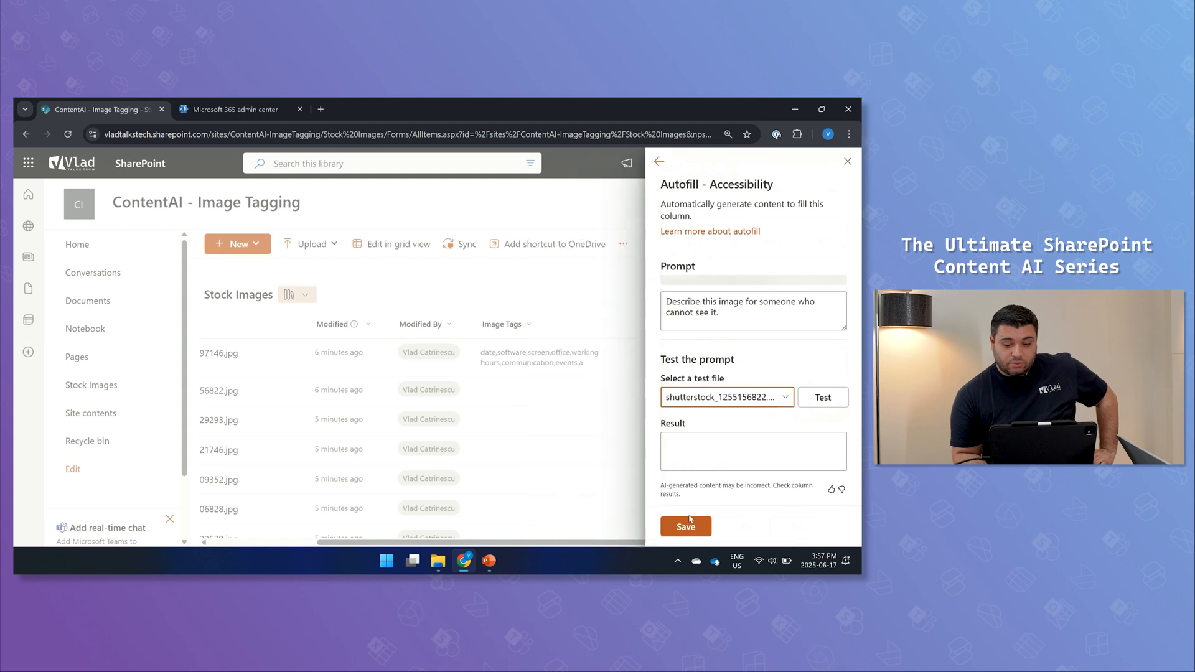
pyautogui.click(822, 397)
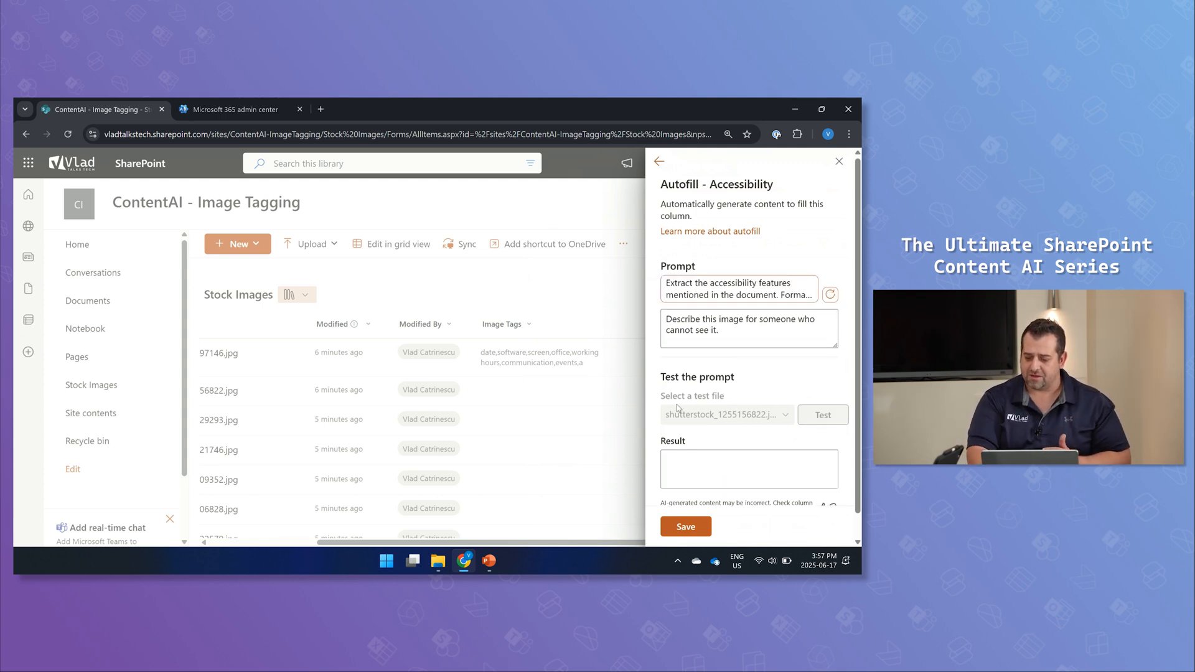
pyautogui.click(822, 415)
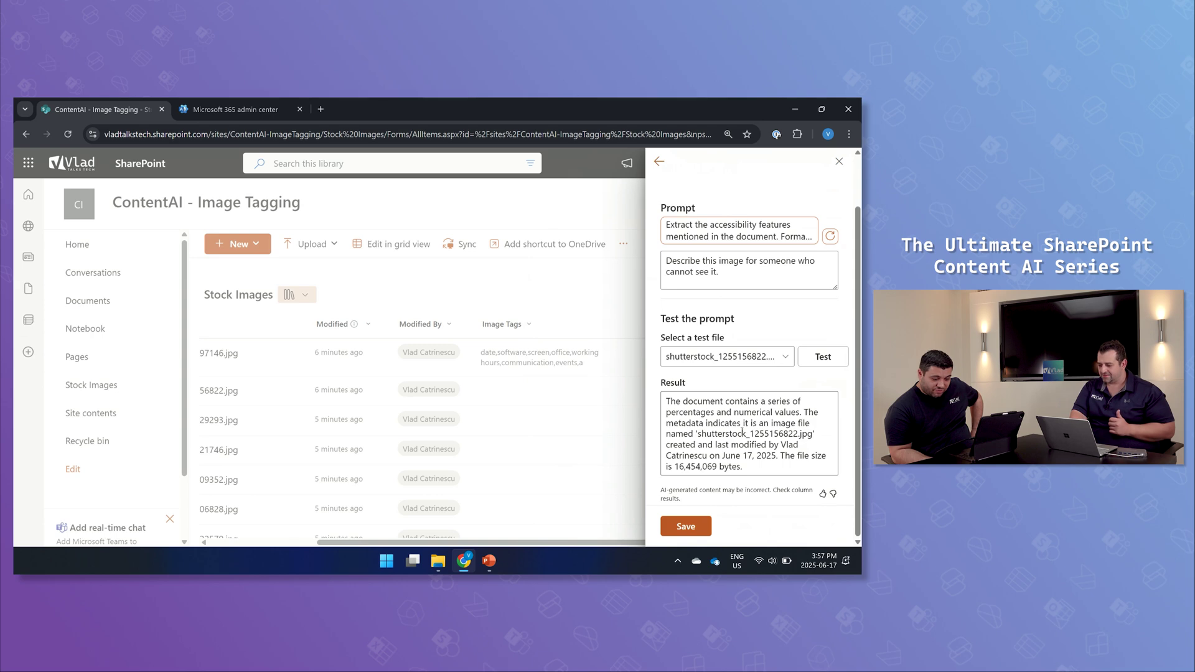
pyautogui.click(685, 526)
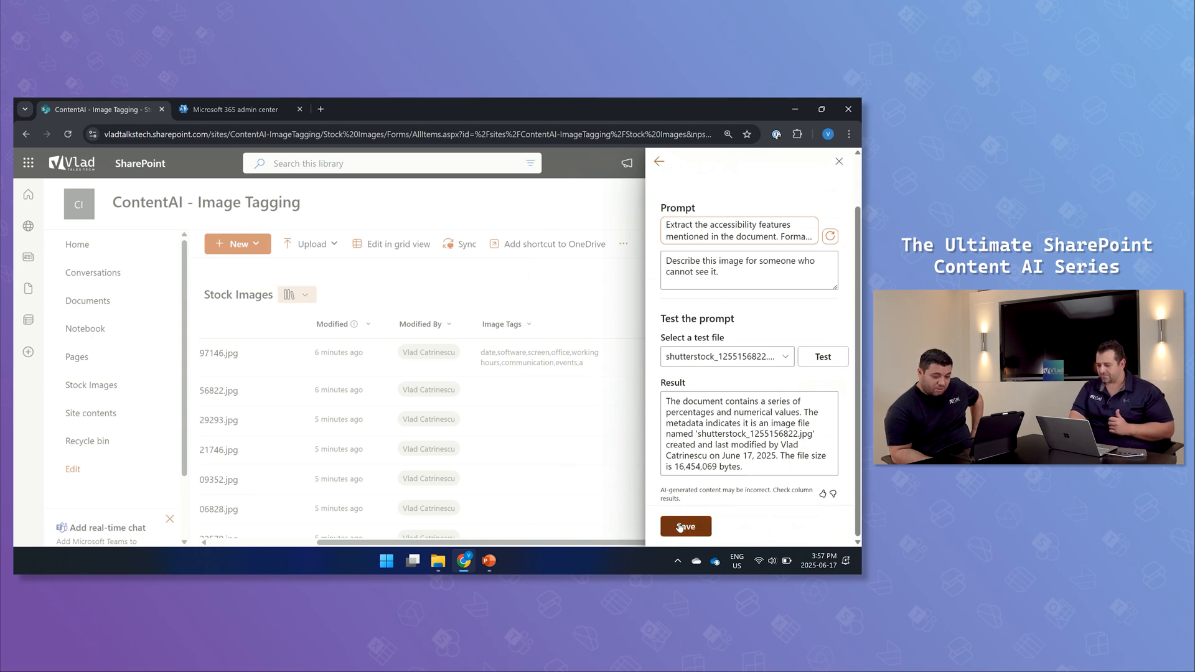
pyautogui.click(685, 527)
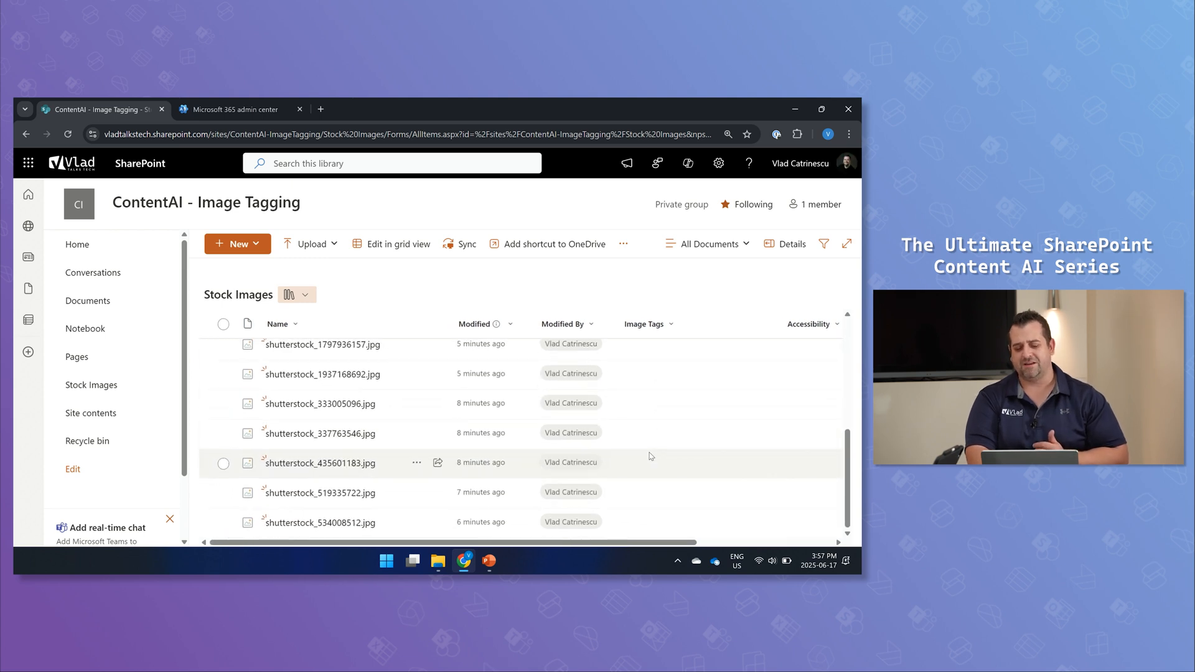
pyautogui.hscroll(3)
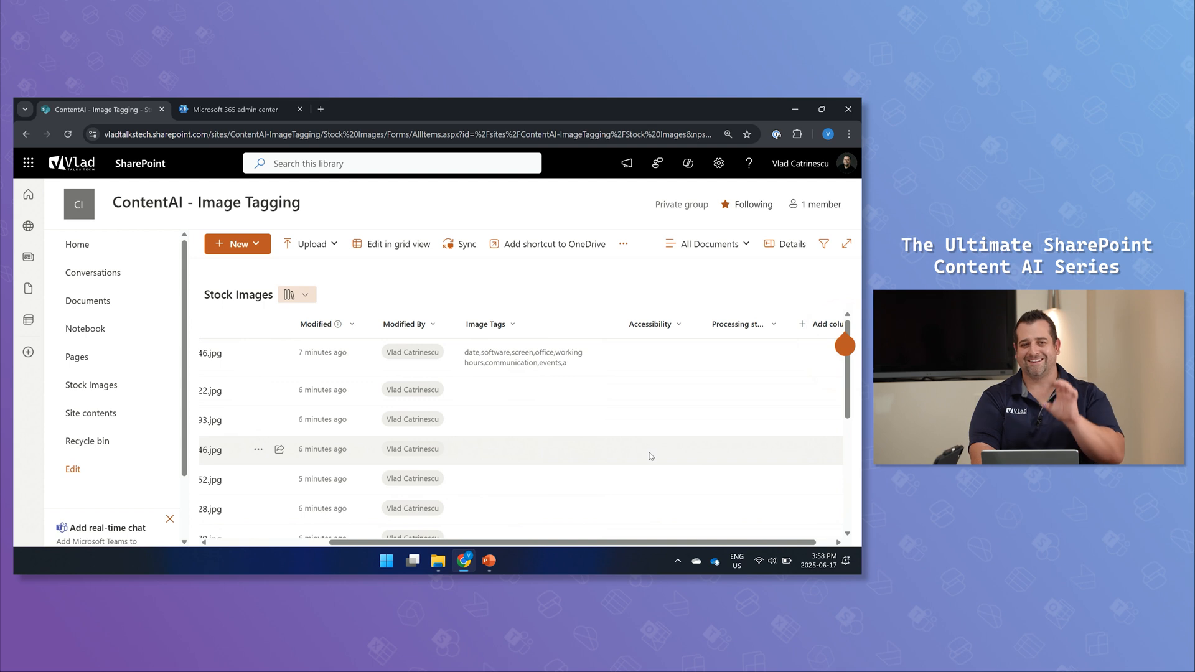
pyautogui.scroll(-3)
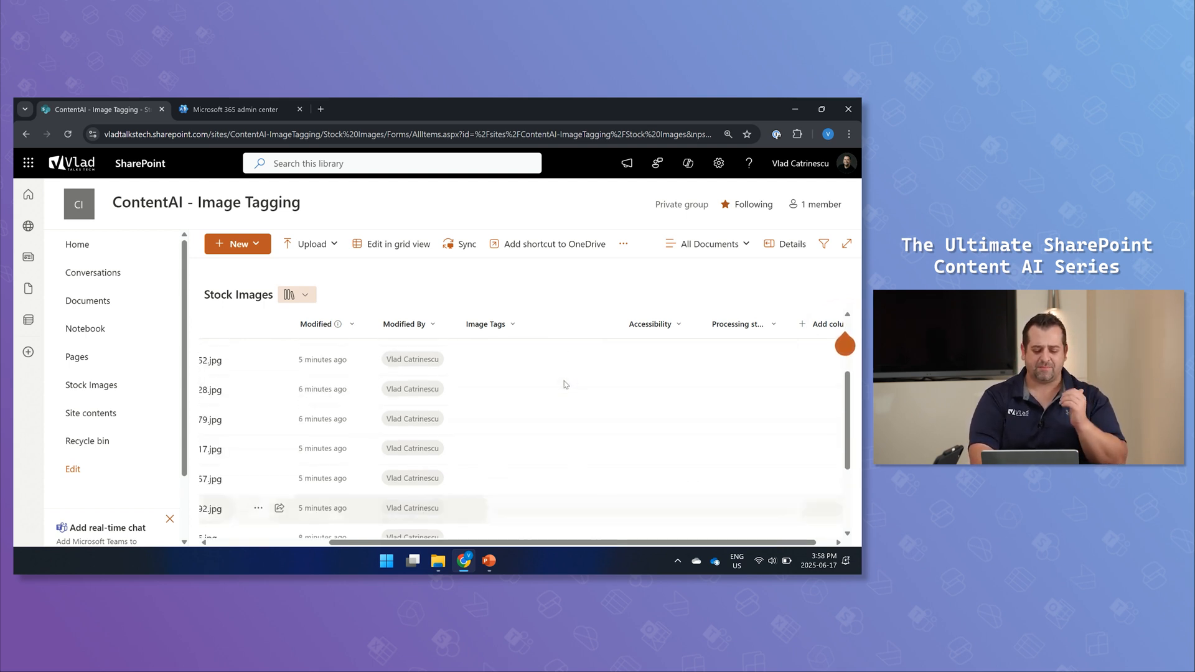